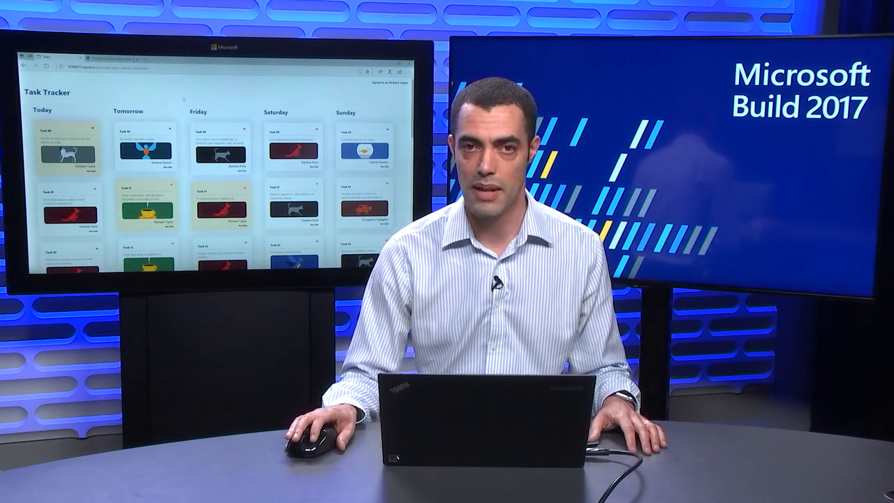
Start a Sample App tab in Product Launch and name it 'Launch'
key(alt+tab)
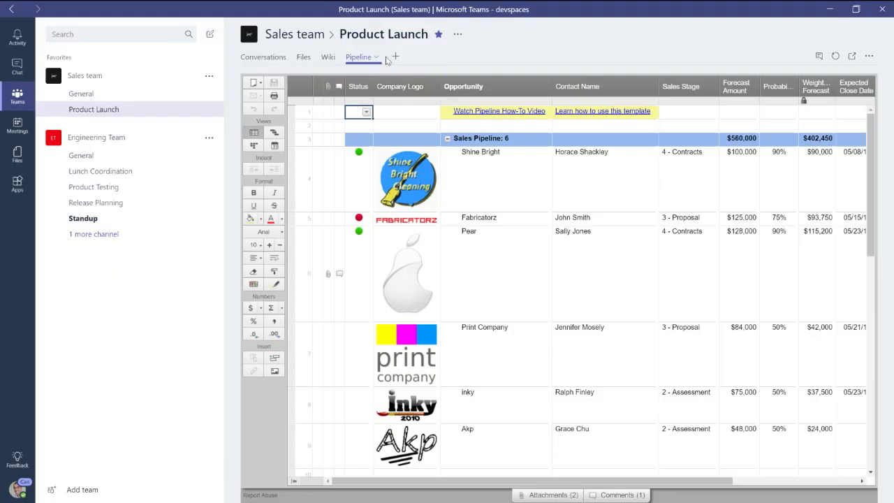
mouse_move(399, 57)
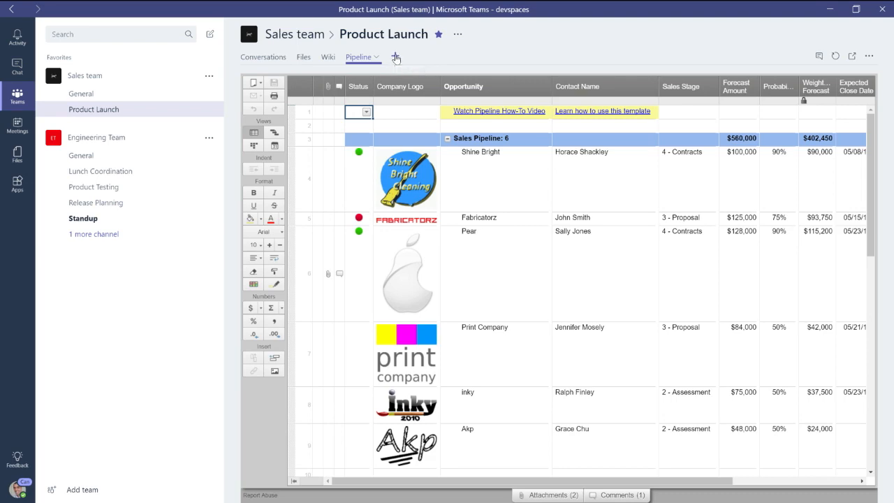
click(395, 56)
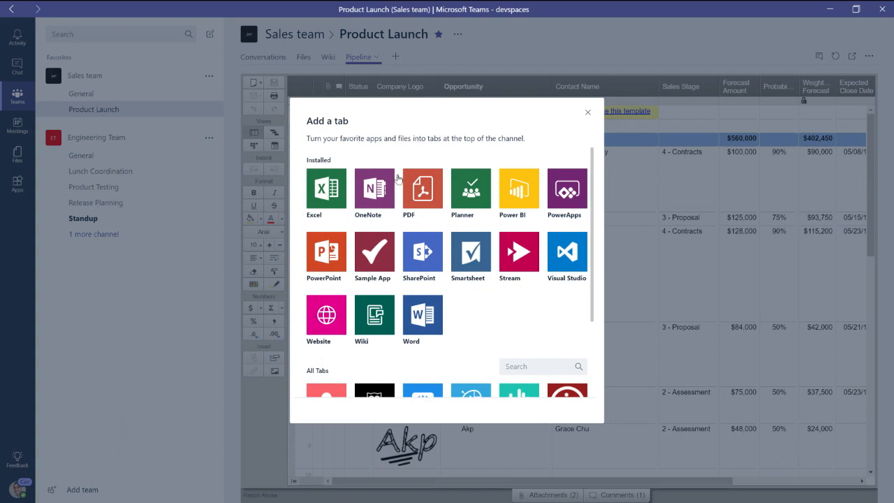
mouse_move(400, 226)
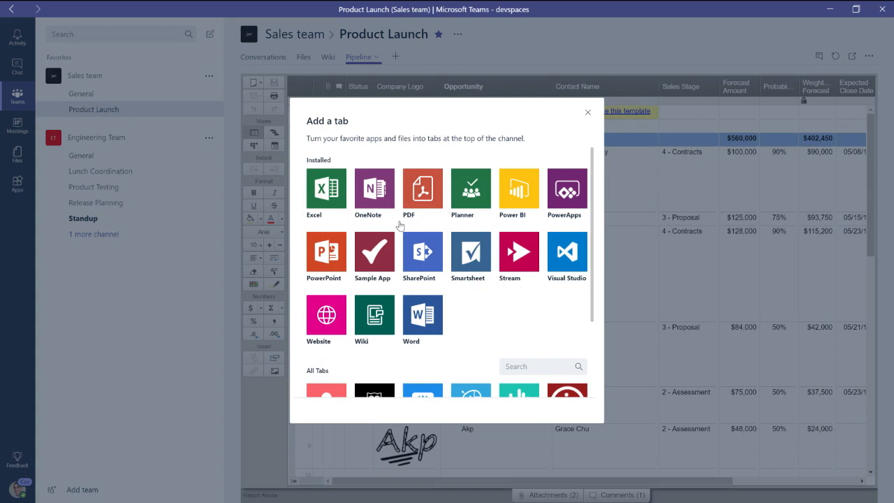
mouse_move(372, 254)
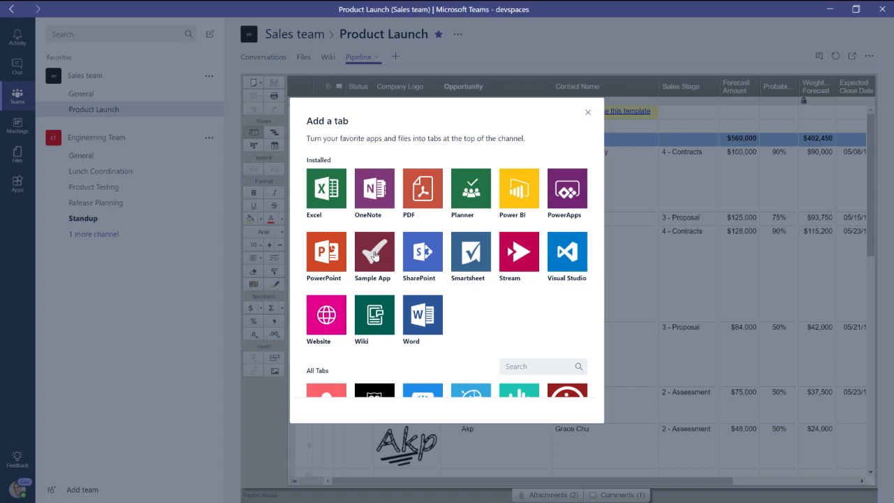
click(373, 251)
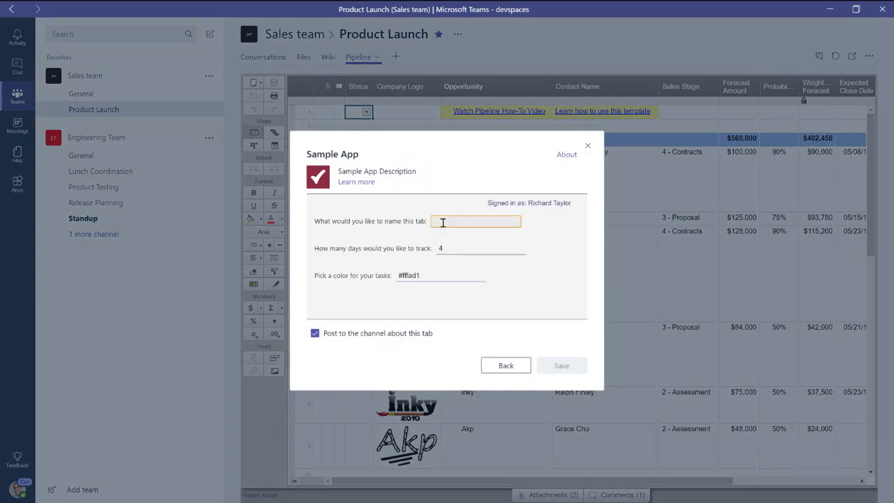
text(Laau)
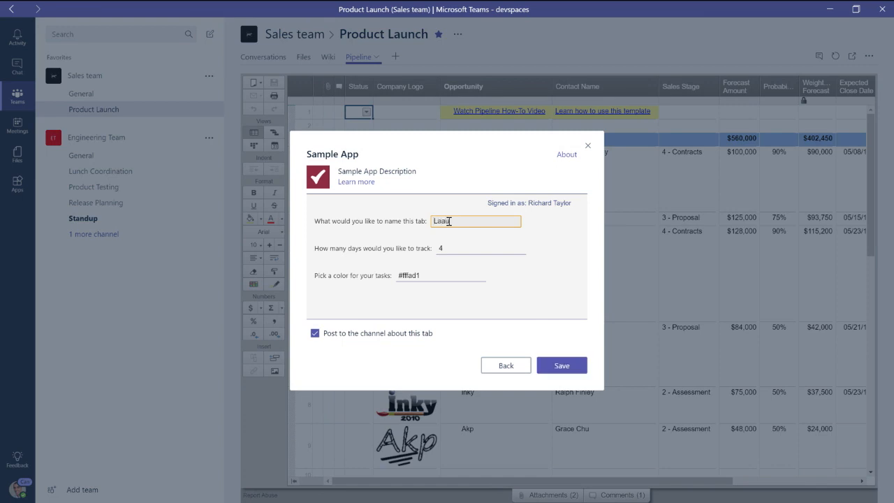
text(Launch)
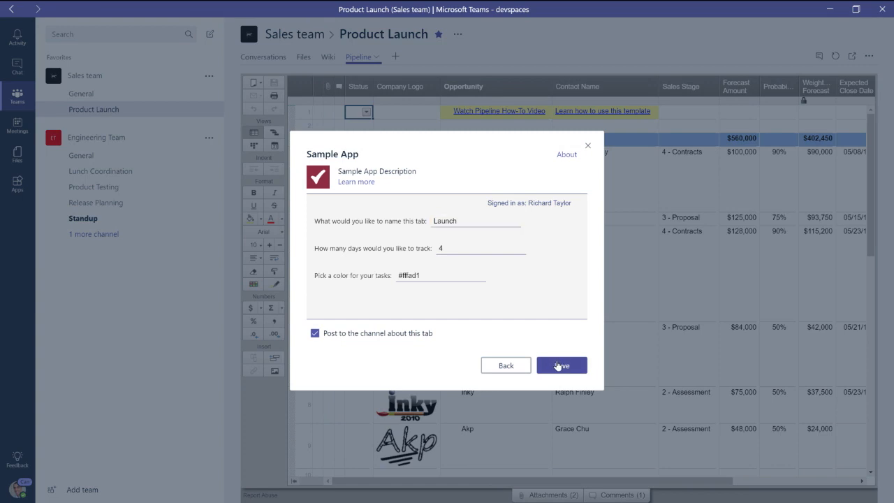
Save the Launch tab and scroll through its task cards from Today to Saturday
click(562, 364)
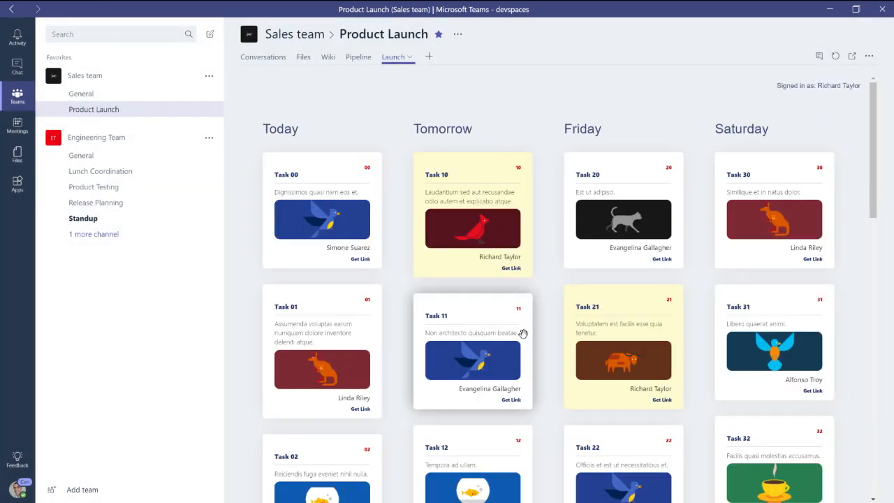
scroll(down, 3)
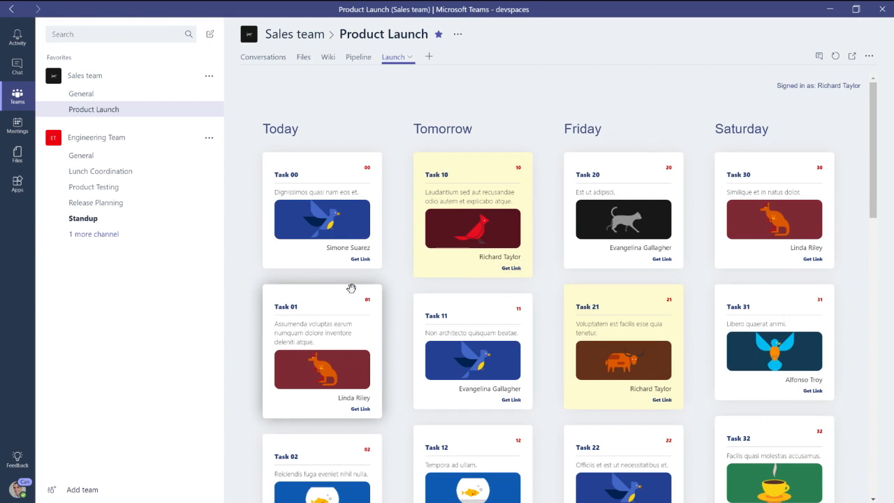
mouse_move(363, 289)
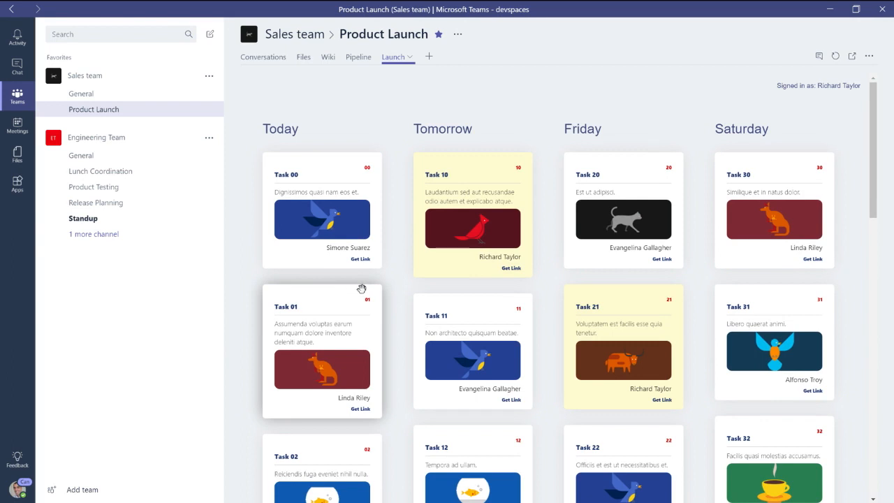
mouse_move(343, 218)
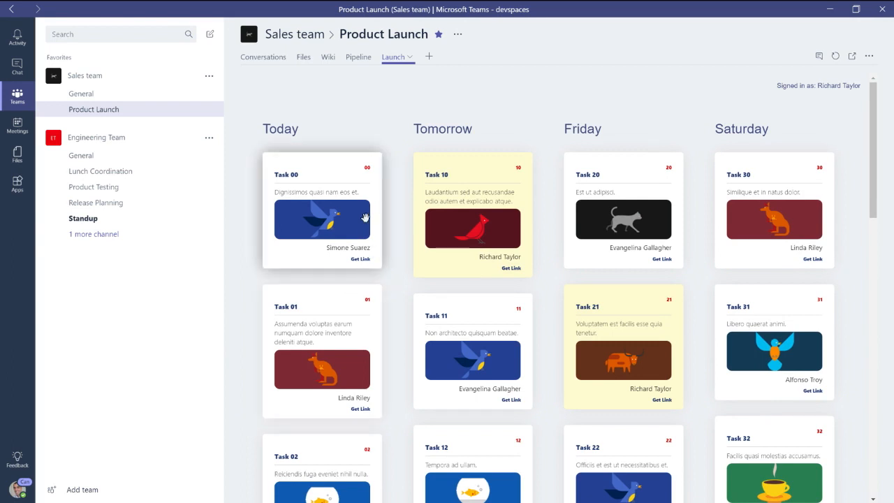
mouse_move(310, 90)
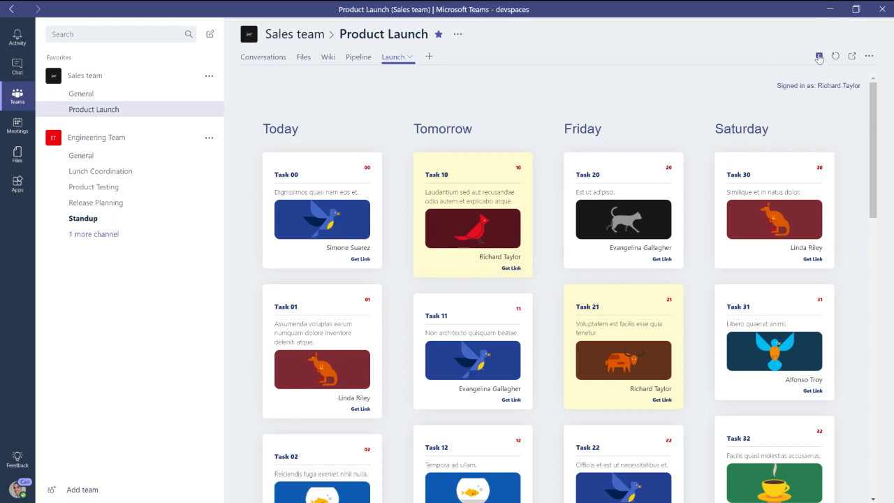
Post 'Are we on track for this?' in the Launch tab's side conversation
click(818, 54)
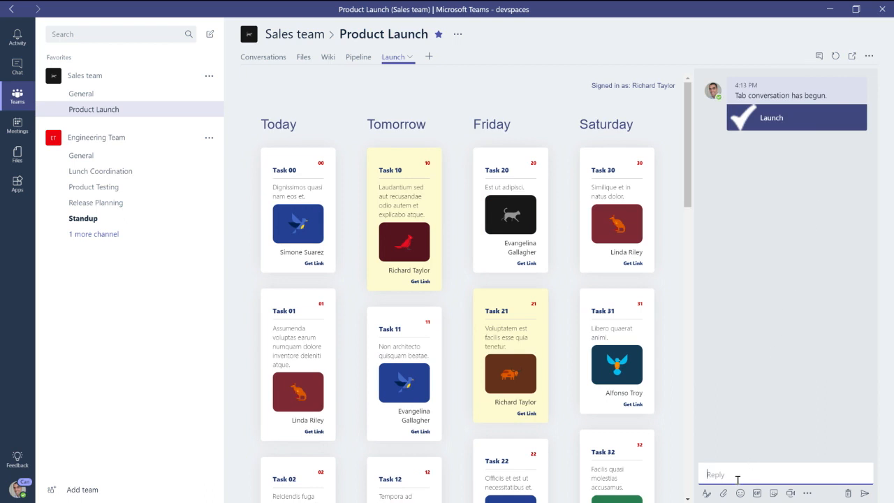
text(Are we on t)
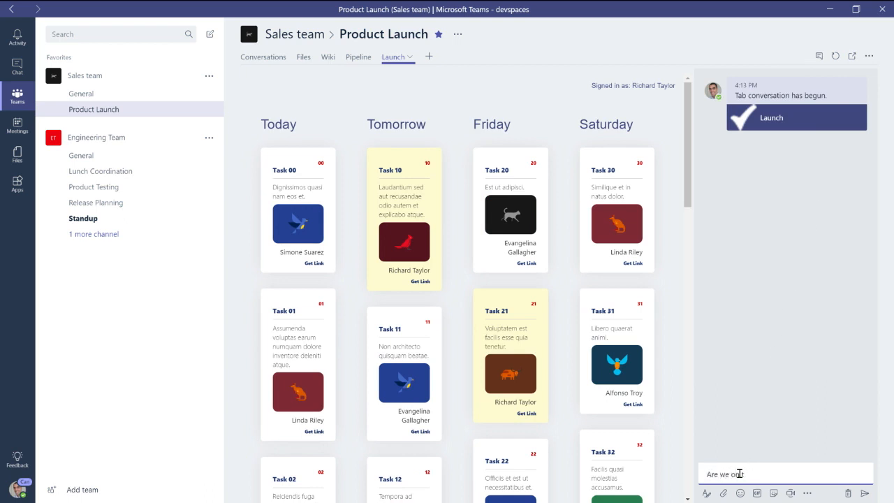
key(Enter)
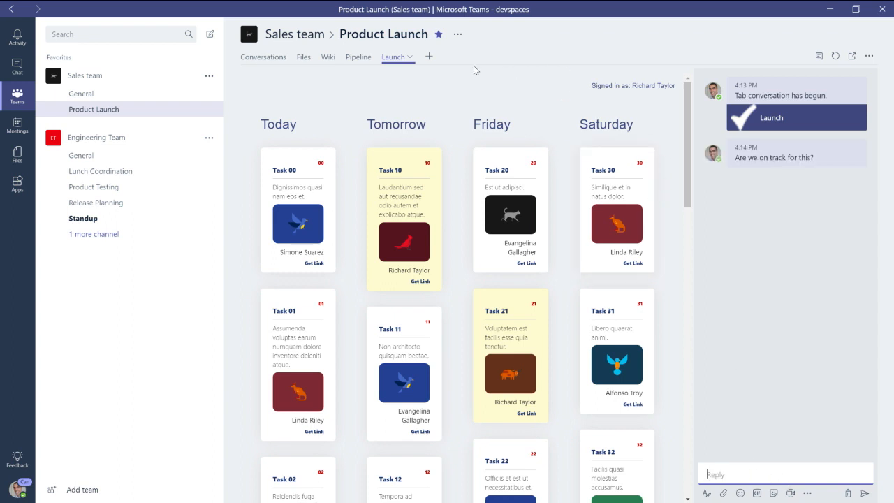
mouse_move(659, 166)
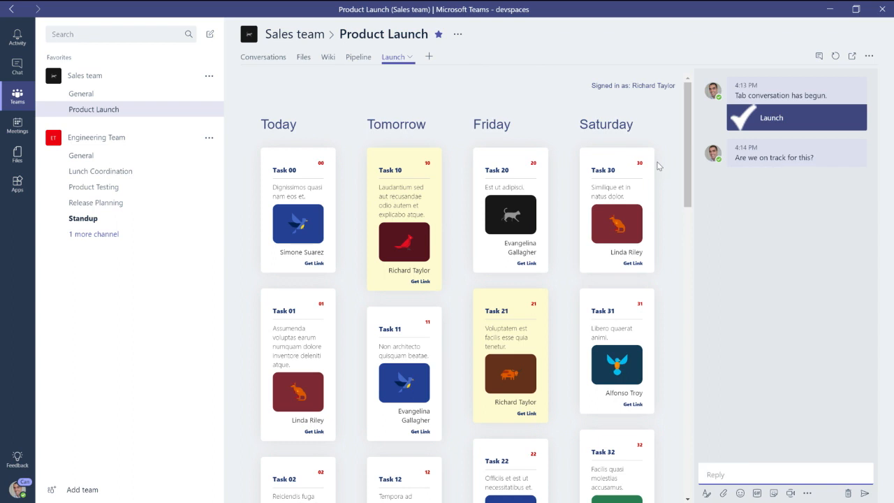
mouse_move(719, 206)
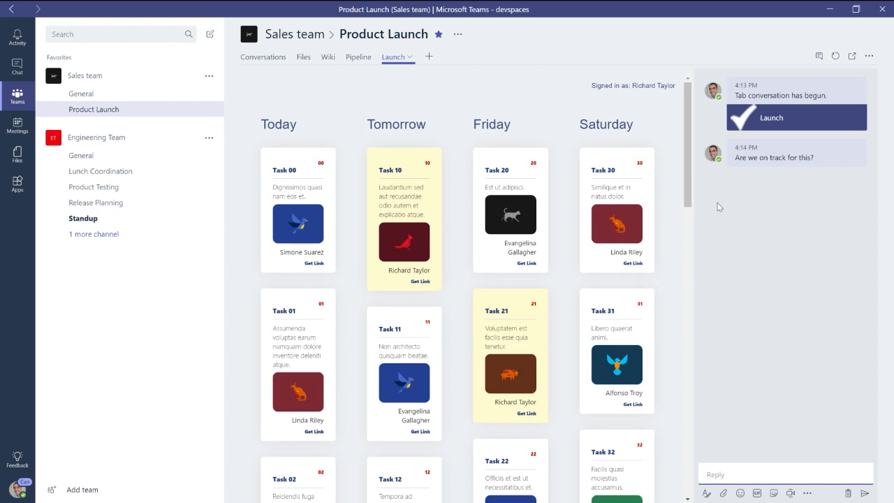
Reopen the Launch board from its channel post and close the tab conversation pane
click(263, 56)
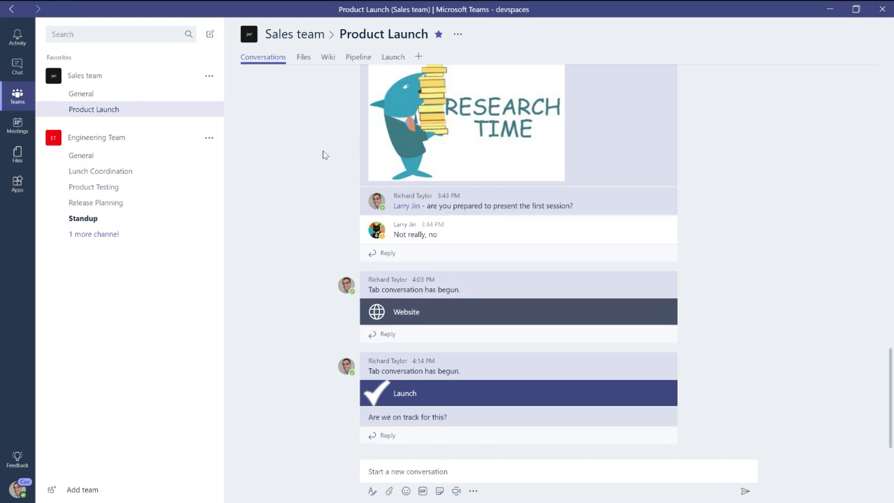
mouse_move(388, 341)
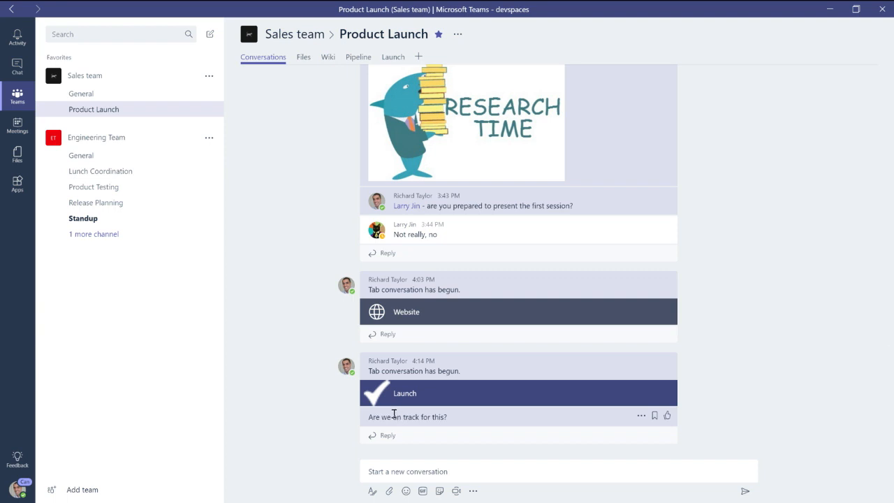
mouse_move(398, 393)
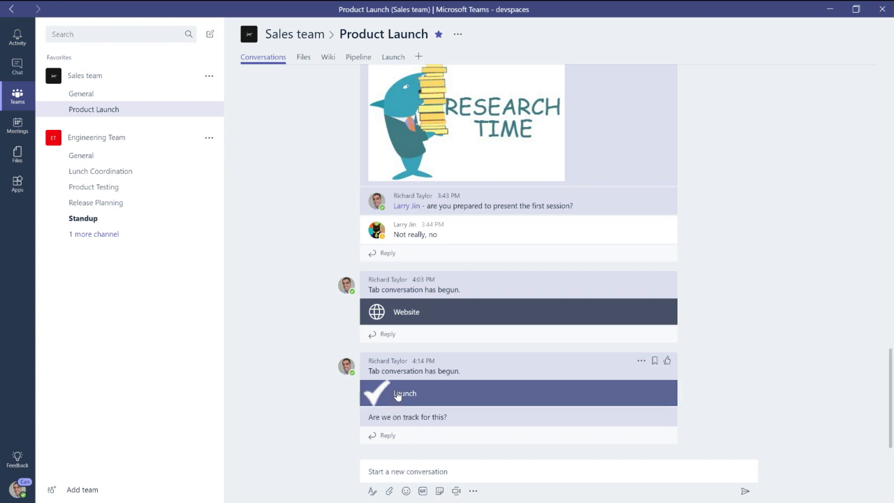
click(403, 393)
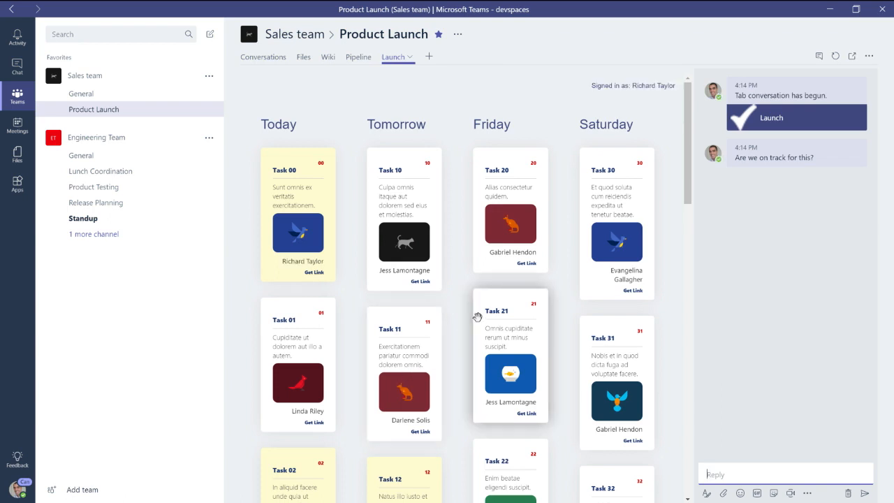
mouse_move(809, 56)
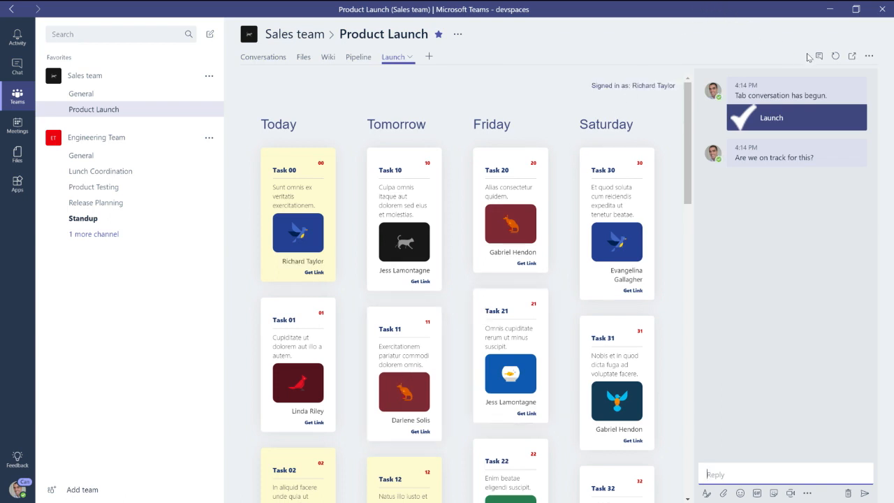
click(818, 56)
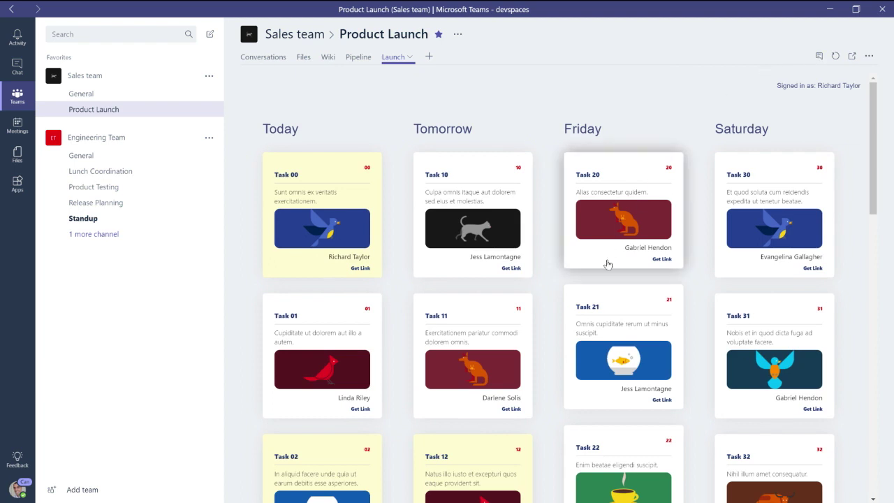
mouse_move(517, 274)
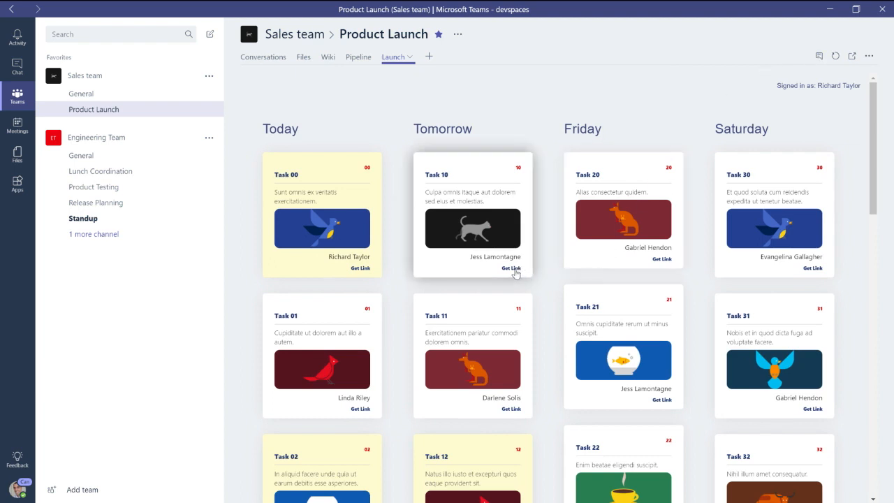
Open and dismiss the copy-link dialogs for Task 10, then Task 20
click(511, 268)
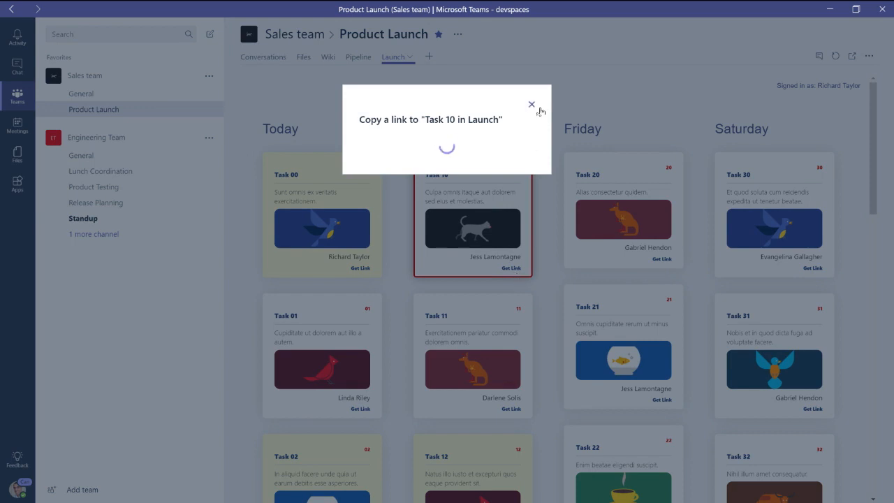
click(529, 104)
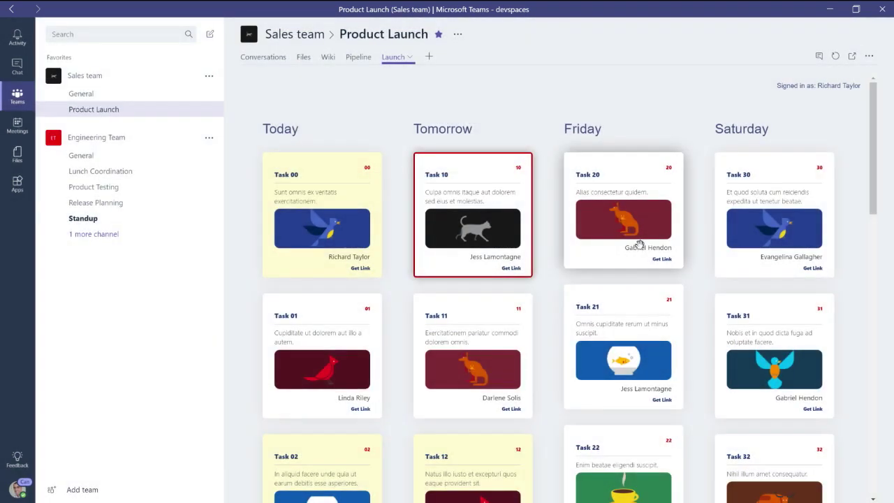
click(662, 258)
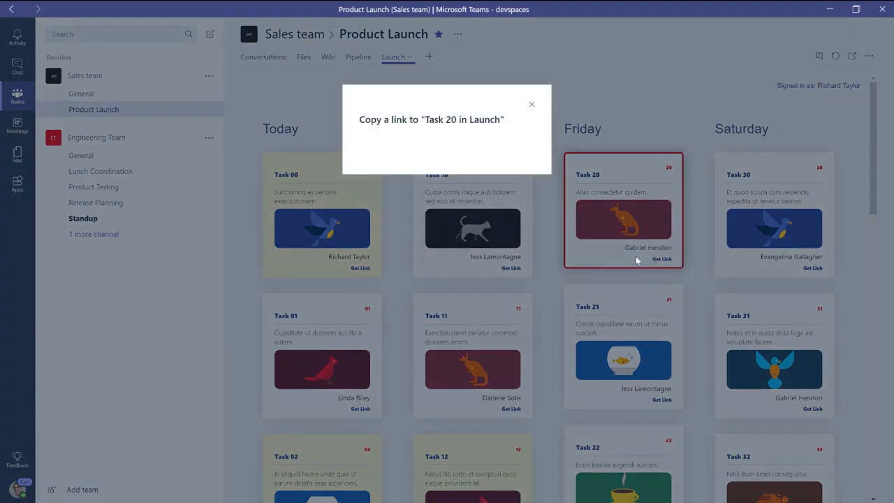
click(661, 258)
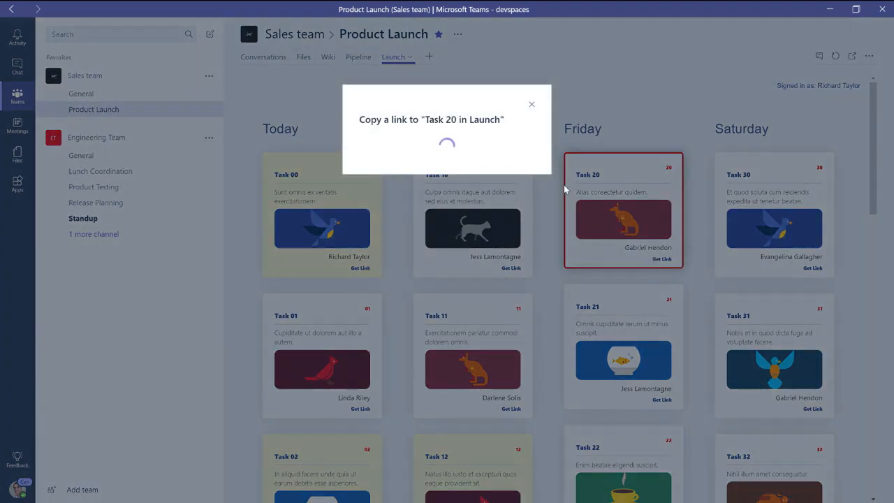
mouse_move(531, 106)
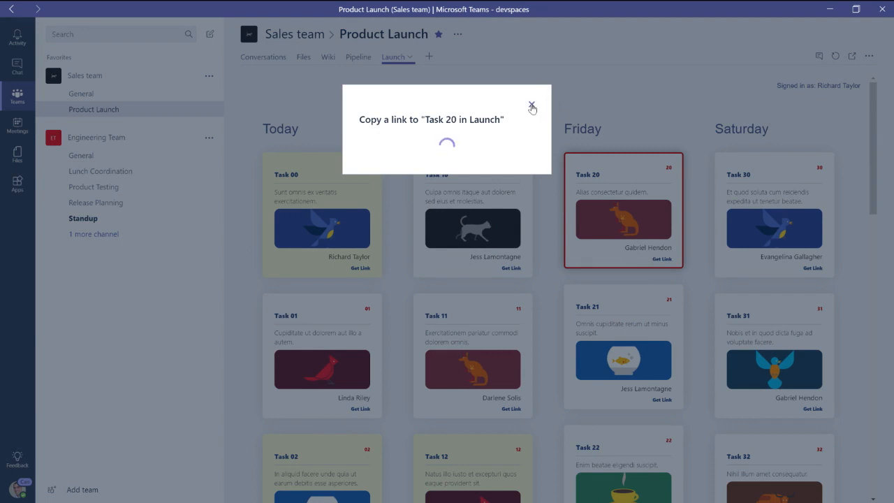
mouse_move(531, 106)
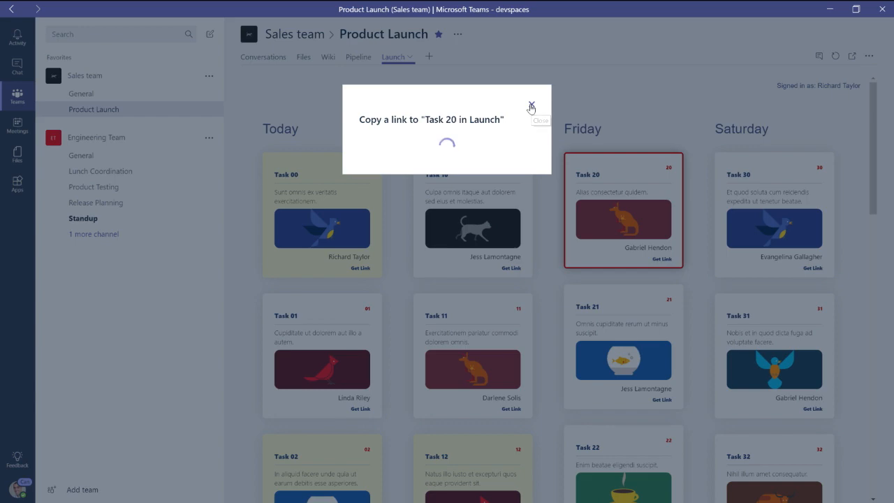
click(529, 105)
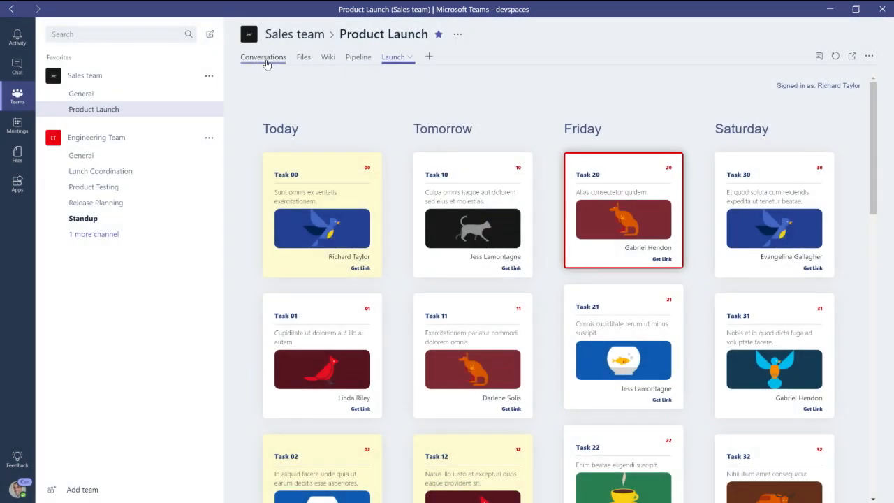
Follow the 'Task 10 in Launch' link posted in the channel conversation
click(262, 56)
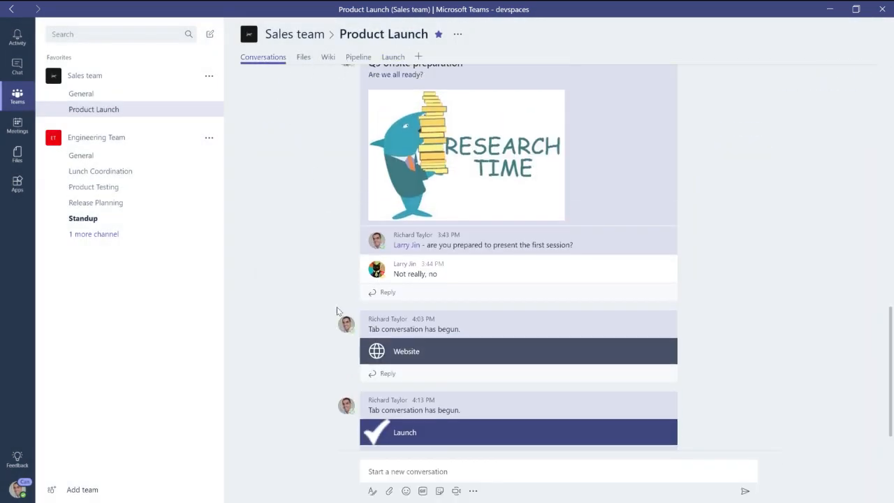
scroll(down, 3)
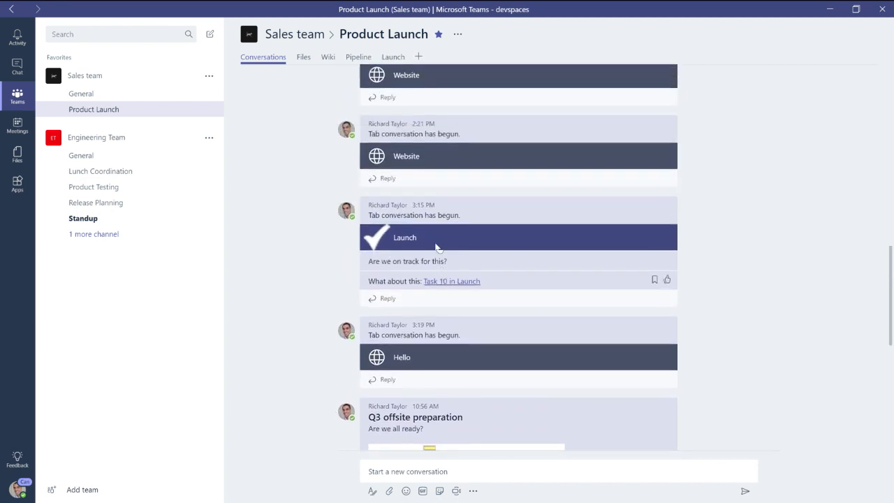
click(392, 57)
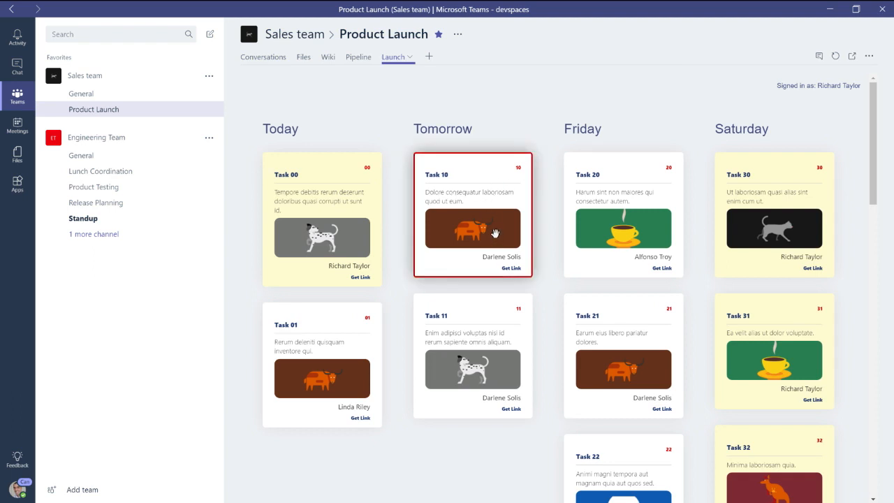
mouse_move(494, 224)
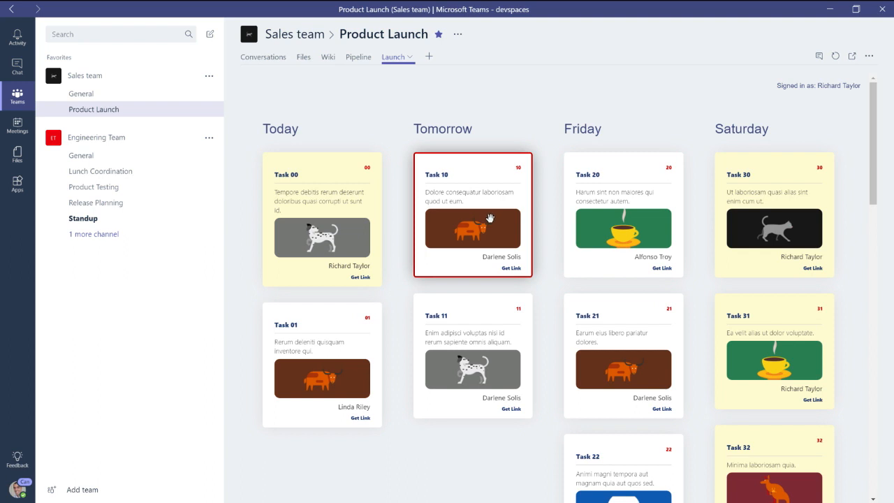
mouse_move(853, 57)
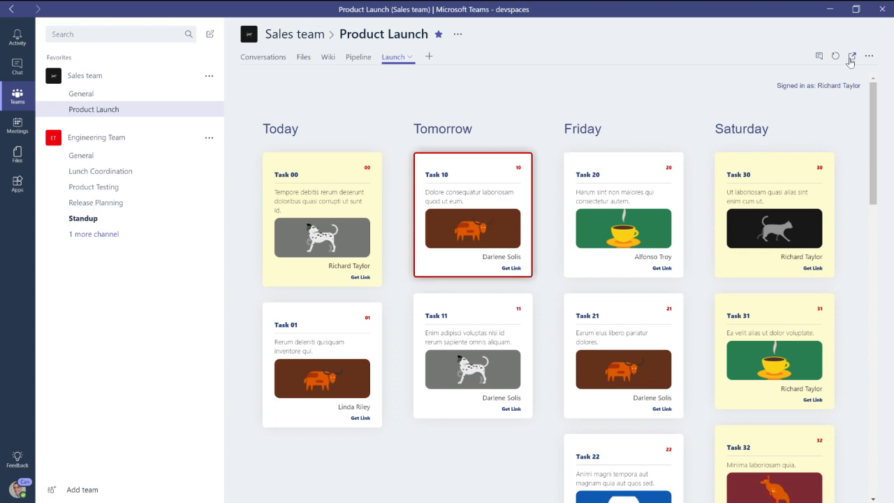
mouse_move(855, 55)
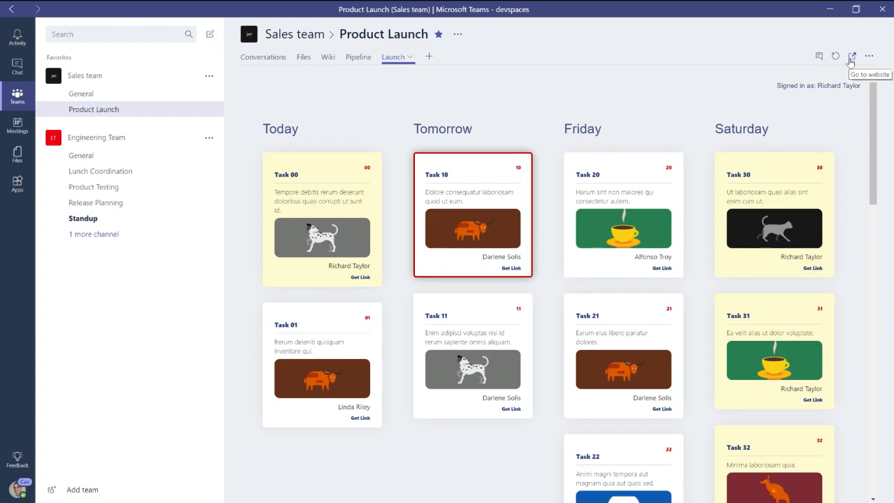
Open the Launch Task Tracker as a standalone web page in Edge
click(852, 55)
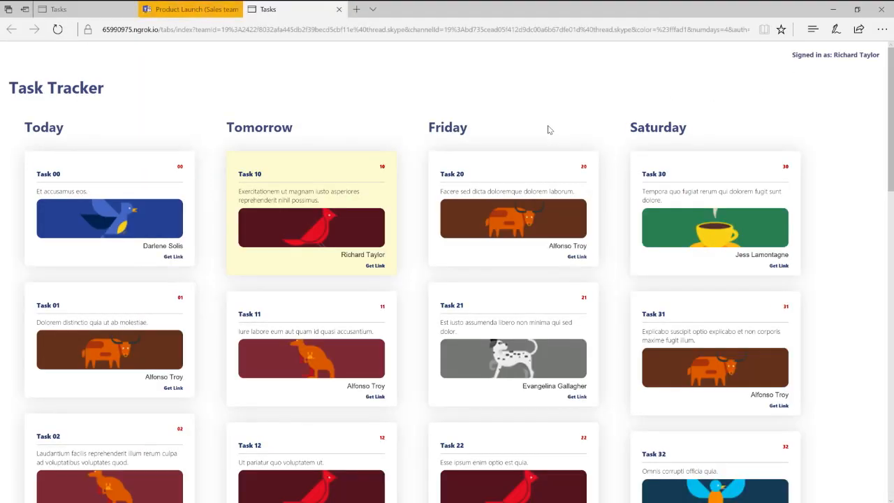
mouse_move(495, 141)
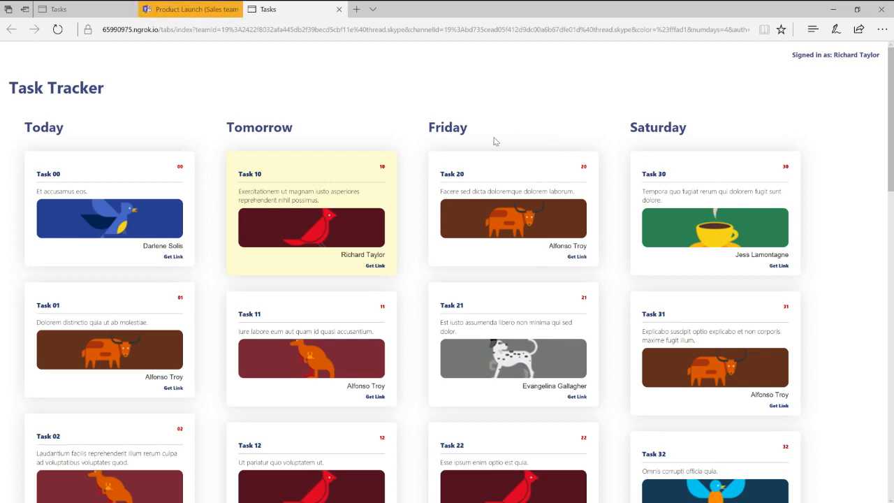
mouse_move(230, 13)
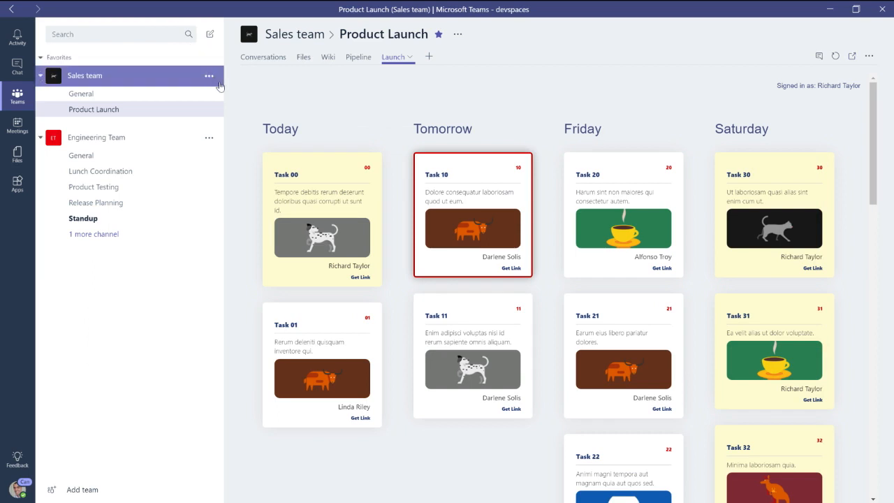
mouse_move(305, 96)
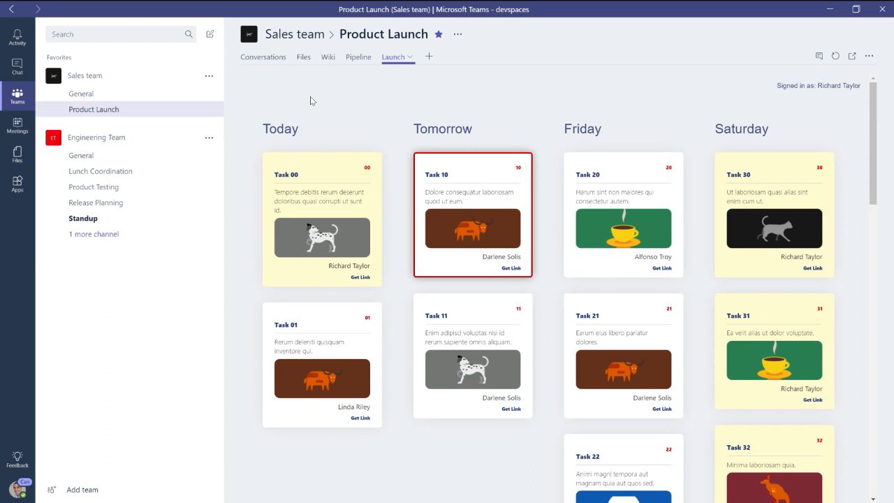
mouse_move(303, 111)
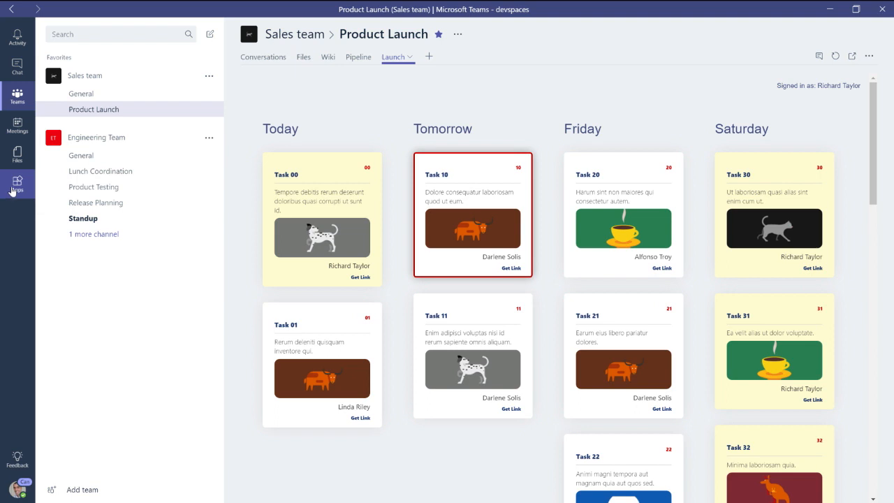
Launch Sample App from the Apps rail and show its My tasks board
click(17, 183)
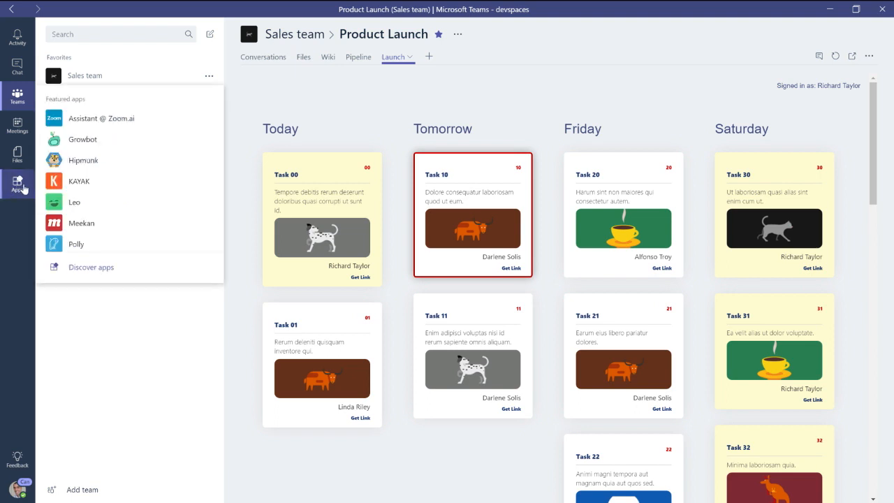
scroll(down, 3)
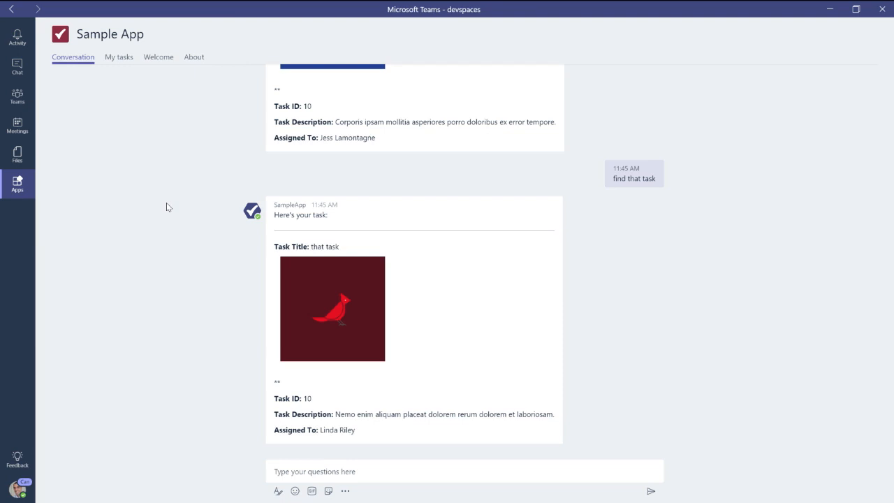
mouse_move(189, 211)
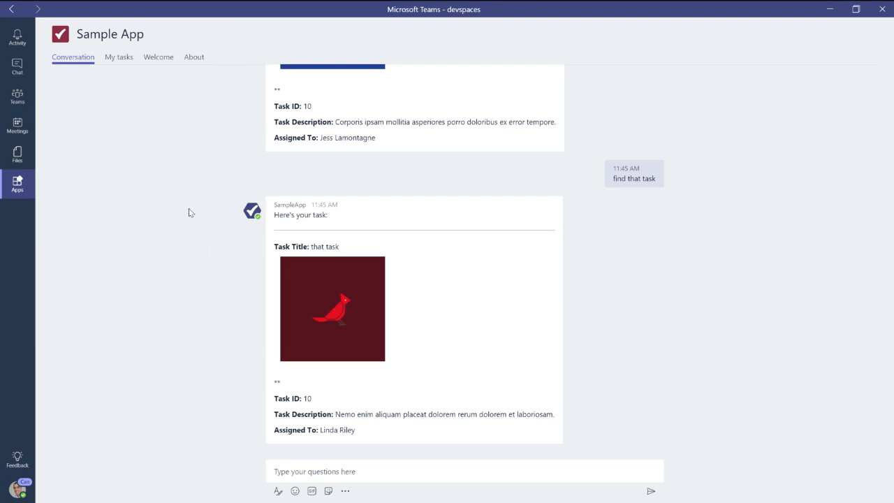
mouse_move(116, 60)
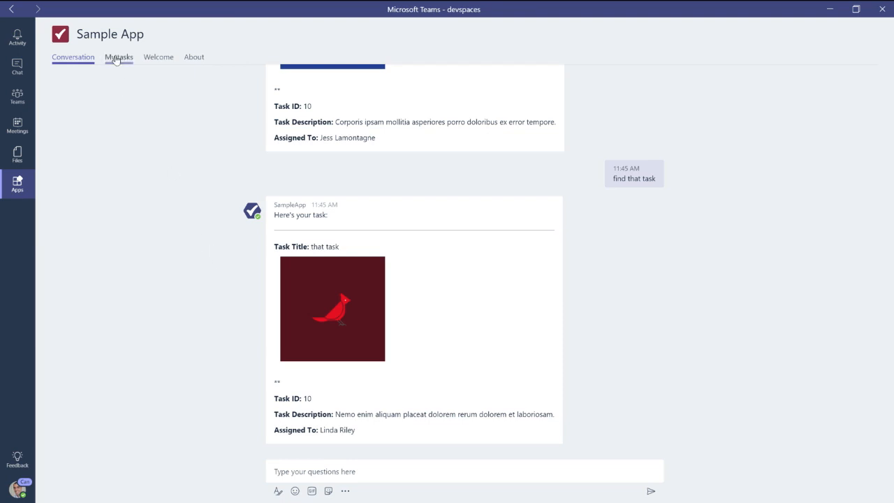
click(116, 56)
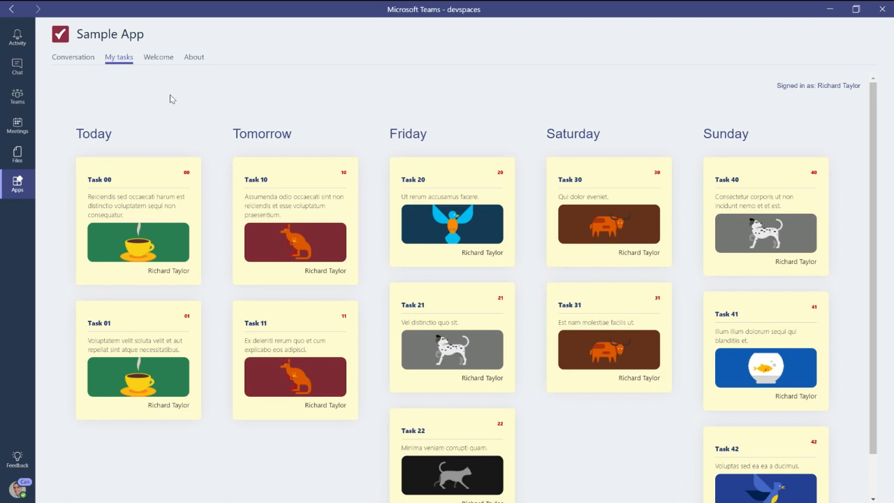
mouse_move(134, 111)
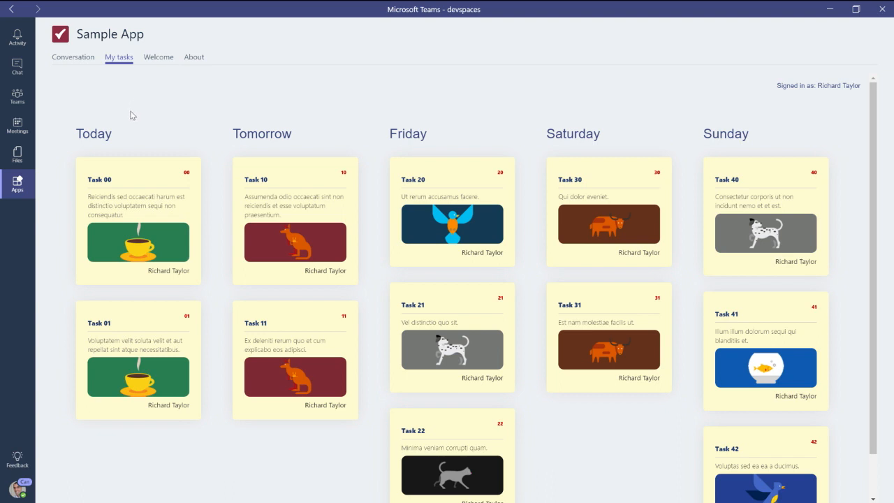
Place VS Code beside Teams and scroll manifest.json through staticTabs and configurableTabs
key(alt+tab)
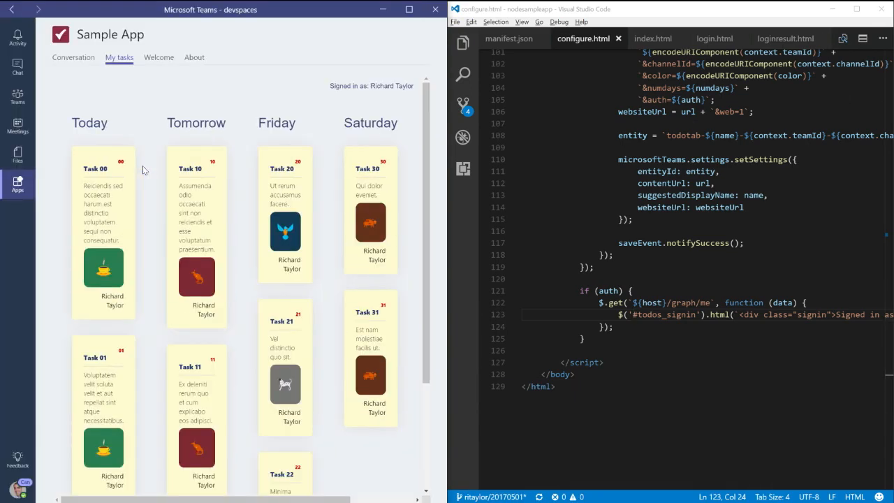
mouse_move(405, 139)
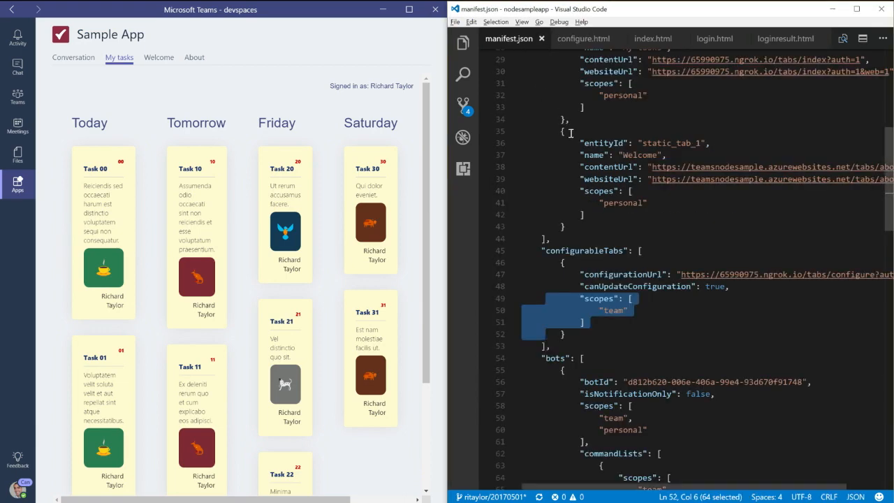
scroll(down, 3)
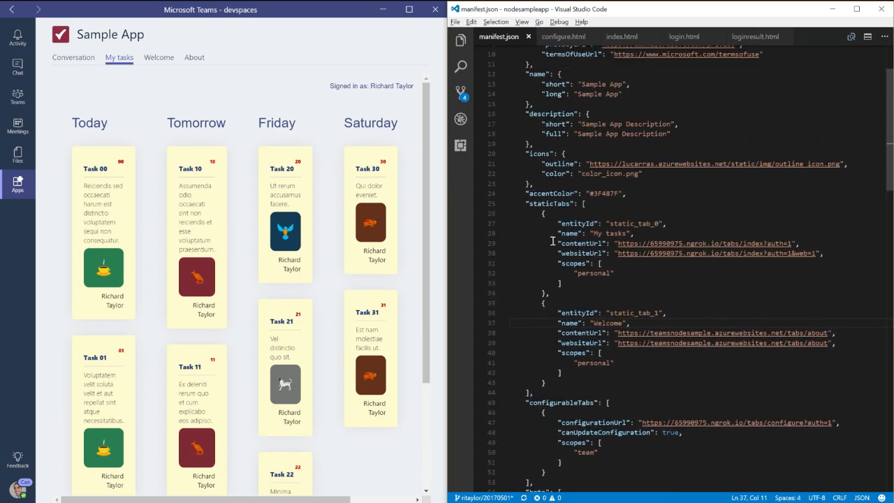
scroll(down, 3)
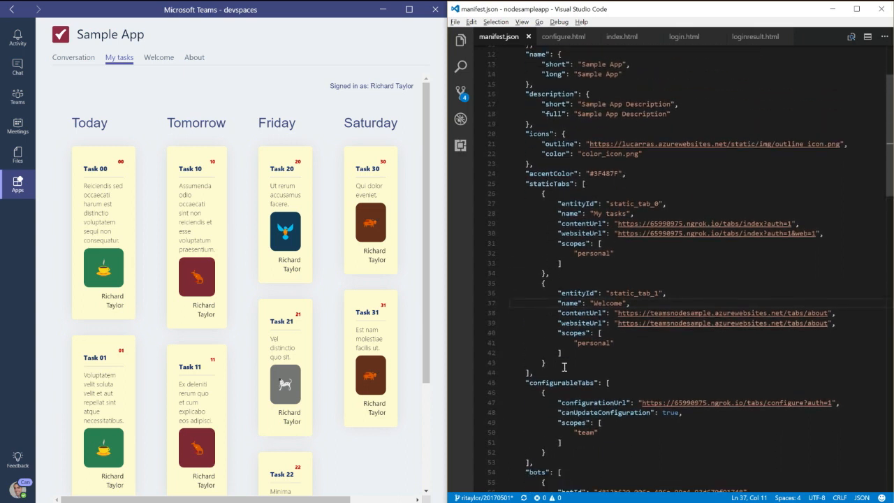
scroll(down, 3)
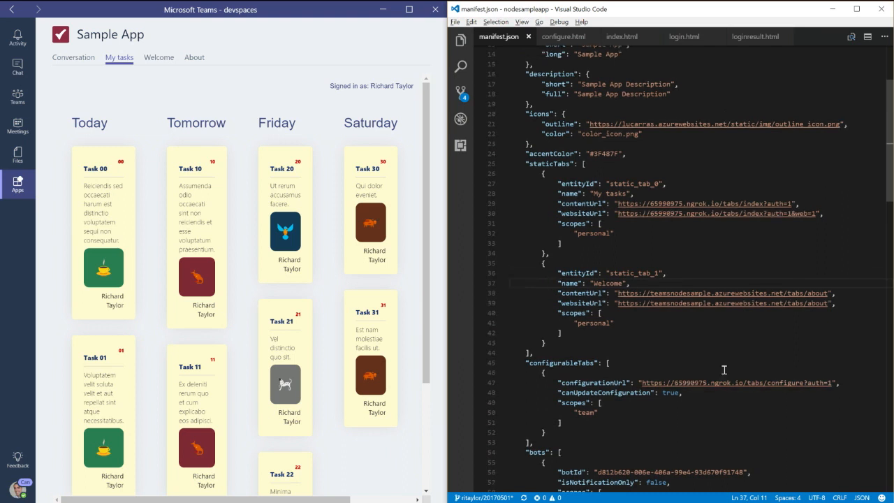
mouse_move(721, 383)
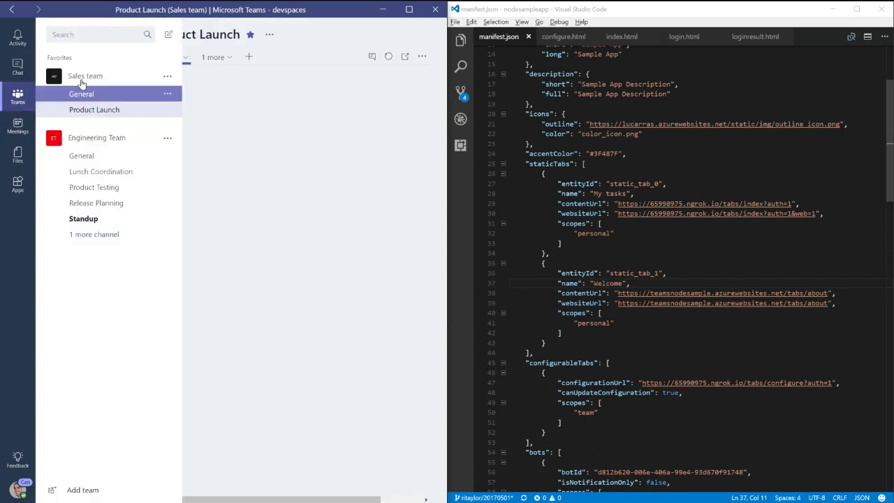
Open a Sales channel and review the team's installed apps, Sample App and Smartsheet
click(94, 109)
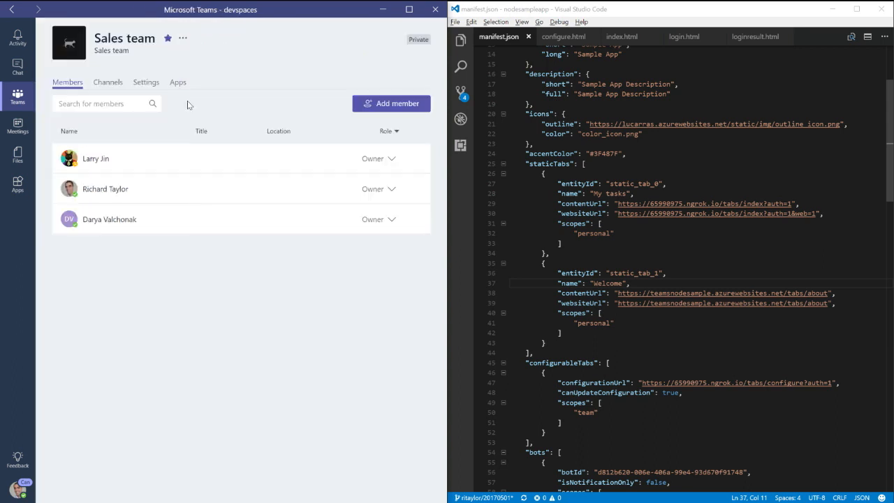
click(177, 81)
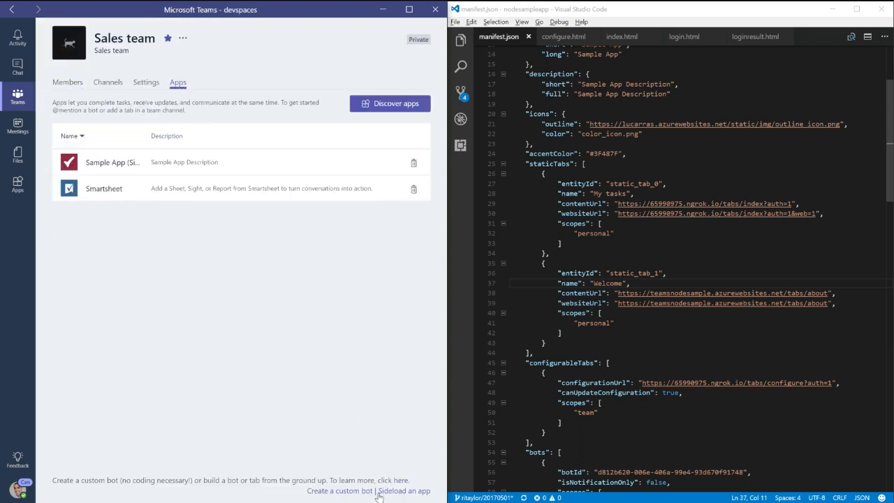
click(404, 490)
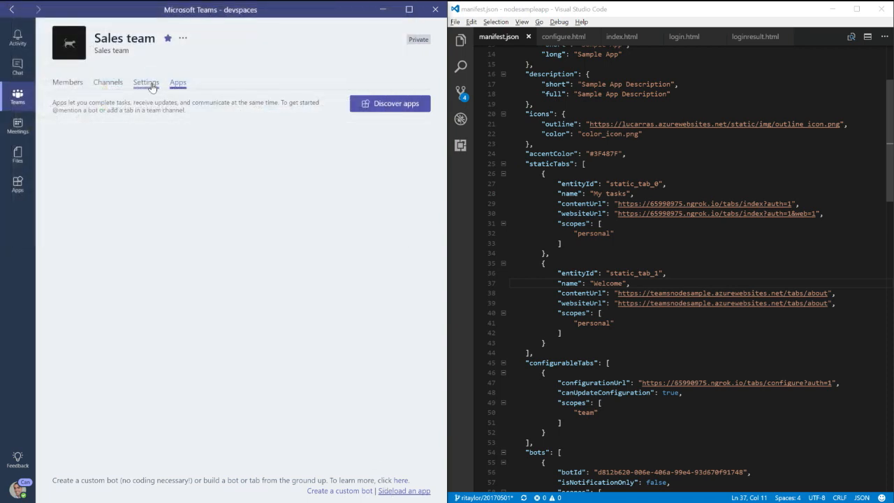
click(177, 82)
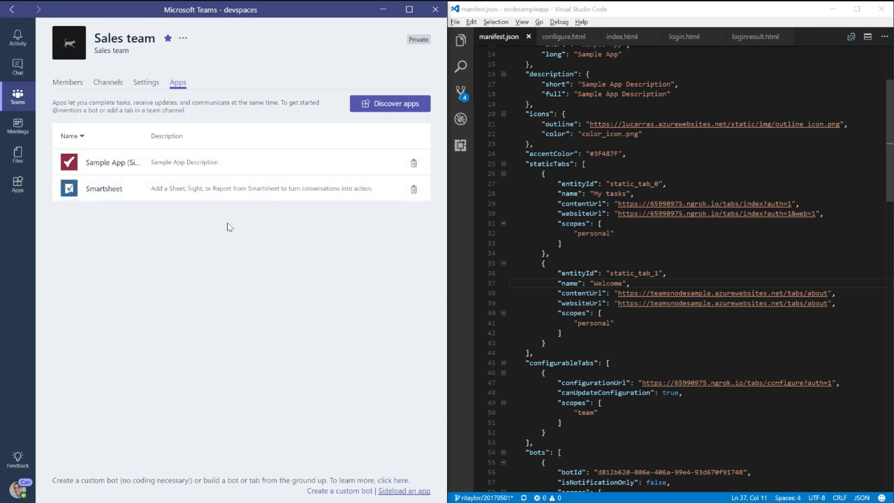
mouse_move(208, 236)
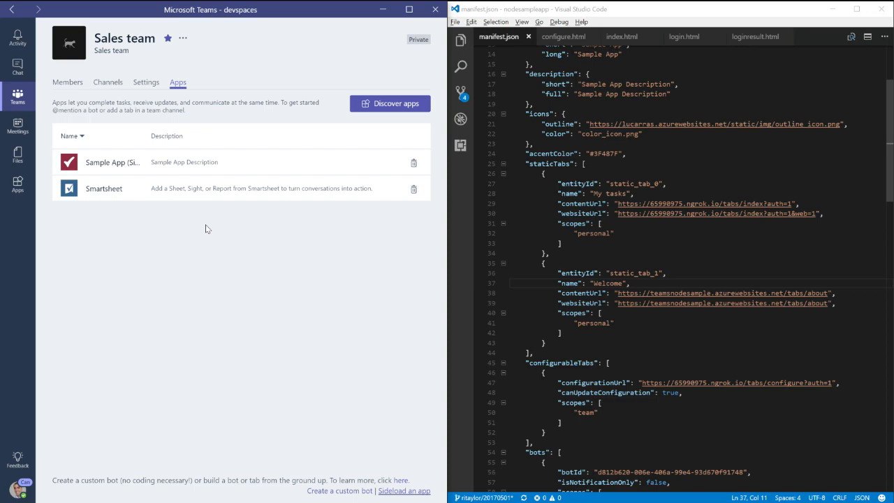
mouse_move(204, 230)
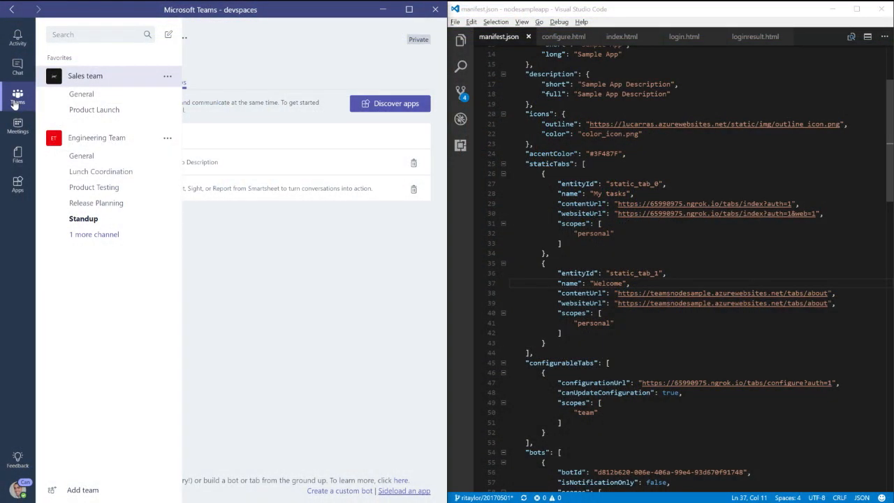
In the Product Launch channel, add a new tab using the Sample App
click(93, 110)
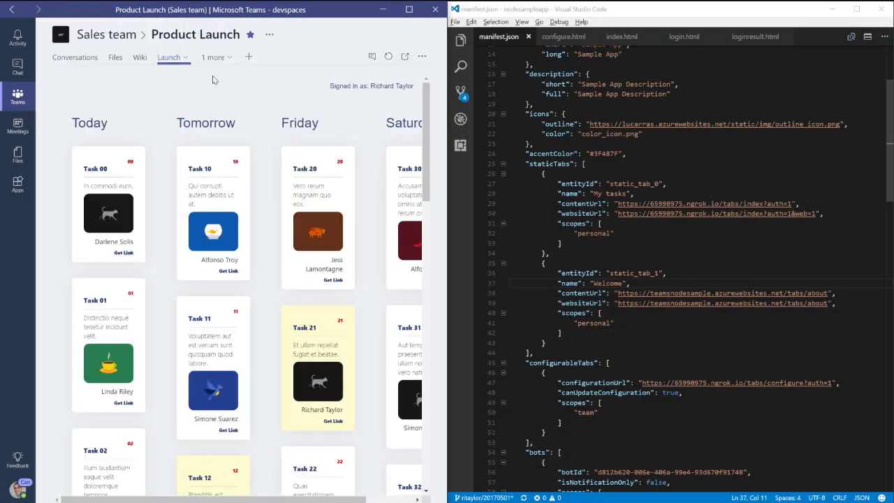
click(249, 56)
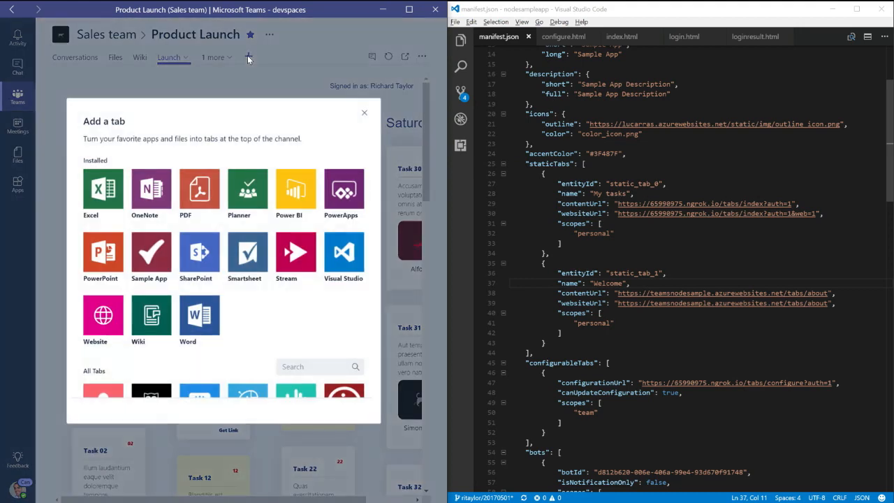
mouse_move(160, 259)
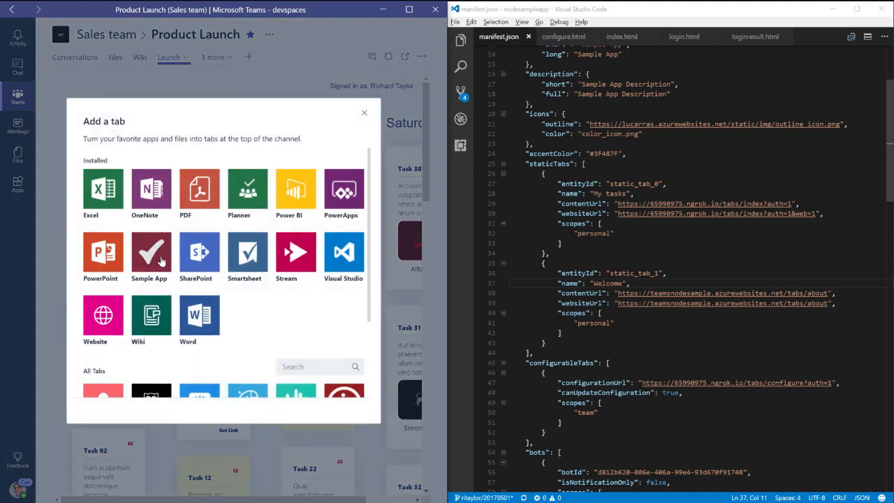
mouse_move(155, 258)
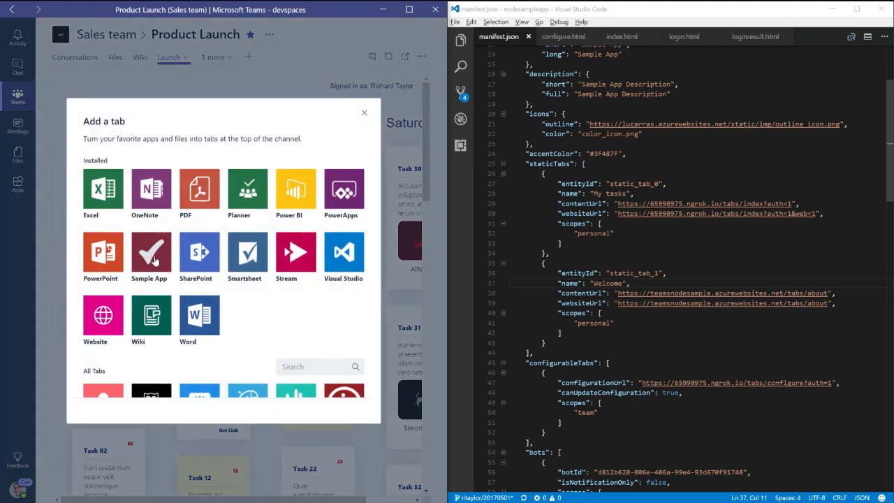
click(363, 112)
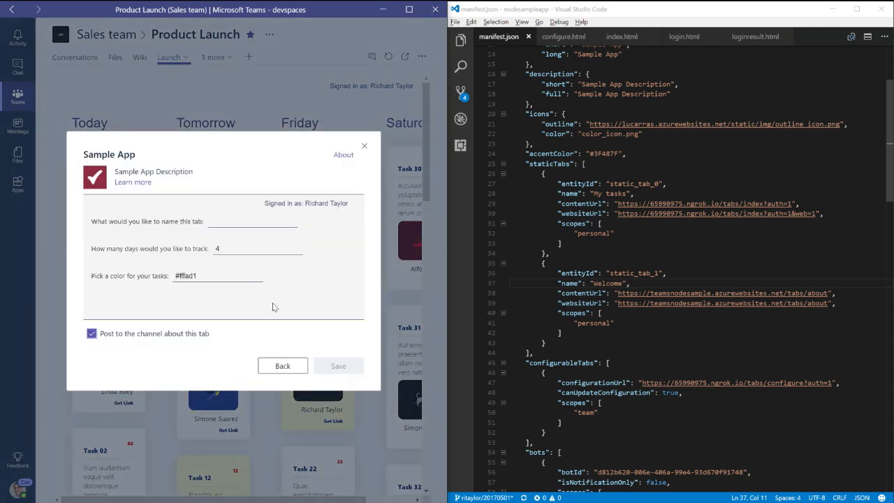
mouse_move(375, 286)
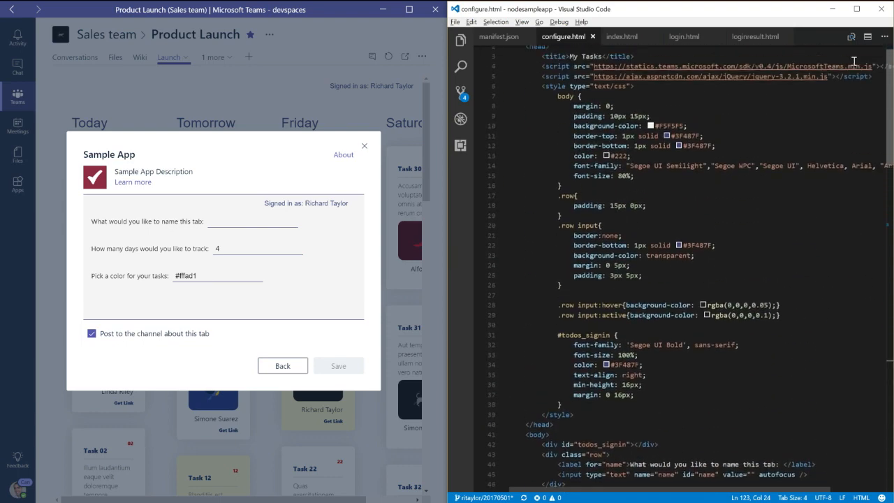
Scroll through configure.html's registerOnSaveHandler and enter 'Test' as the tab name
scroll(down, 3)
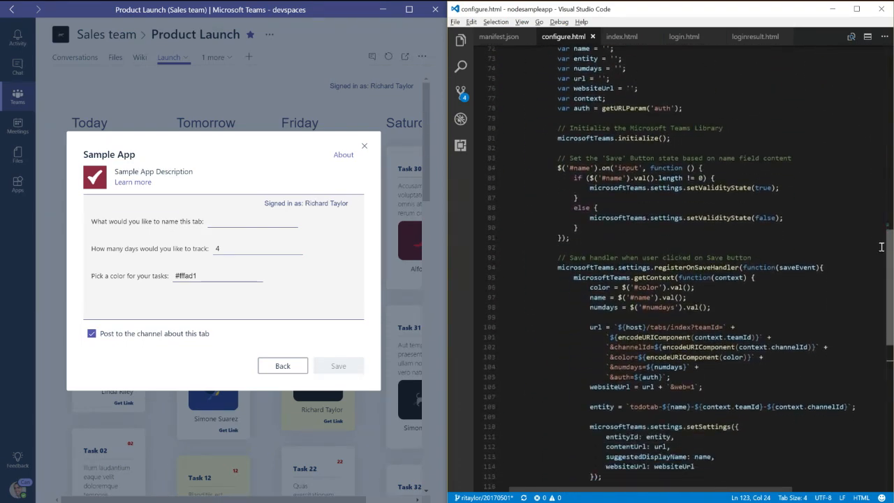
scroll(down, 3)
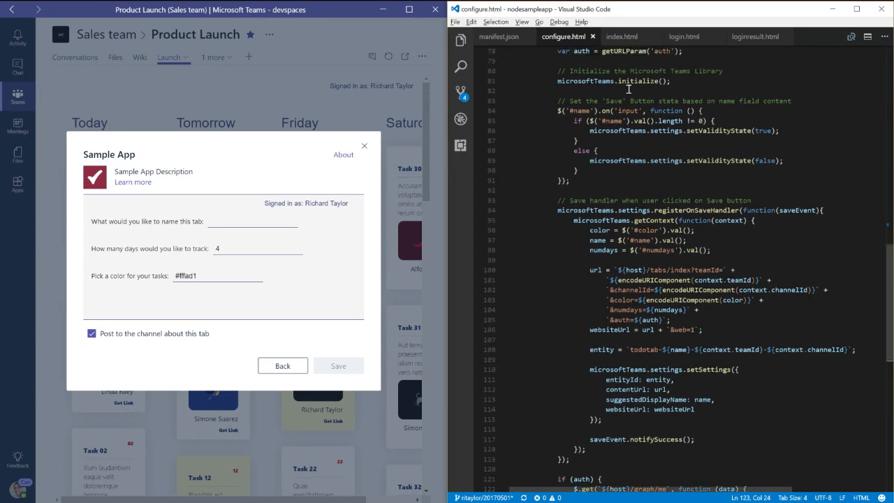
mouse_move(662, 130)
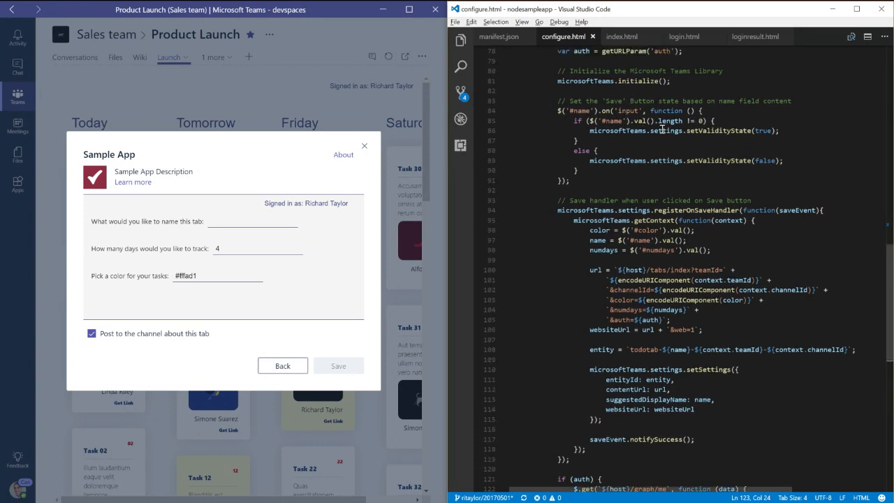
click(252, 221)
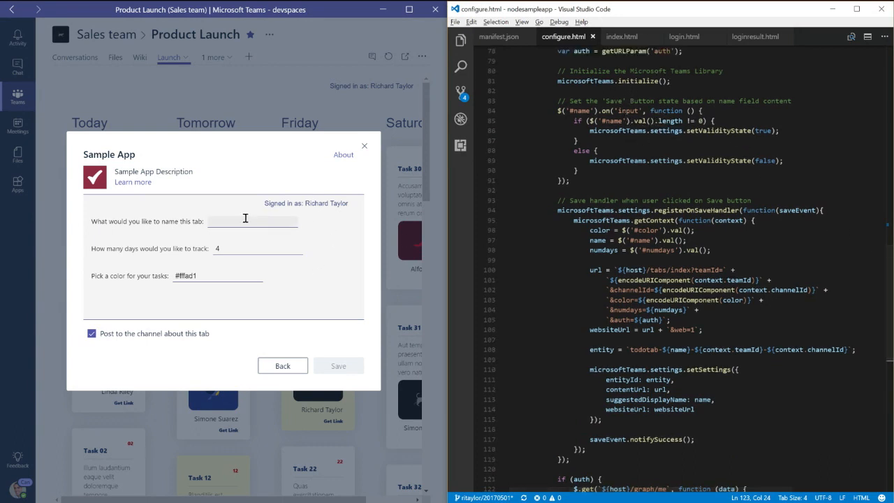
click(253, 220)
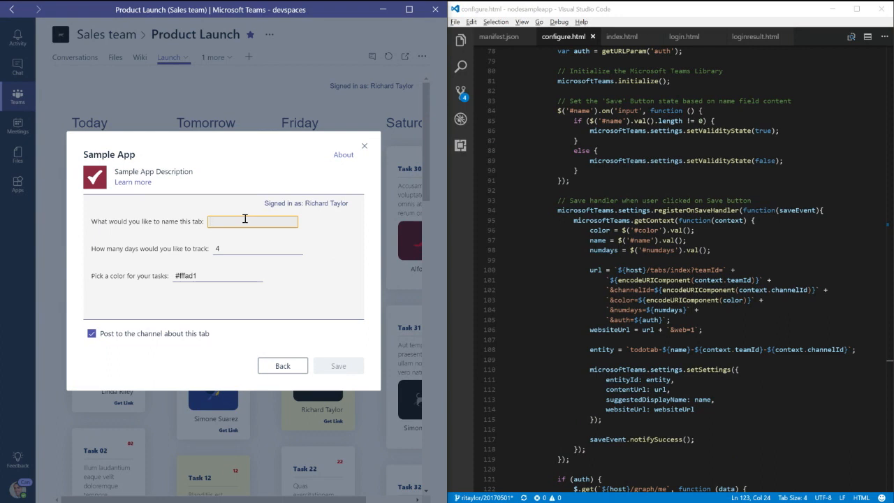
text(T)
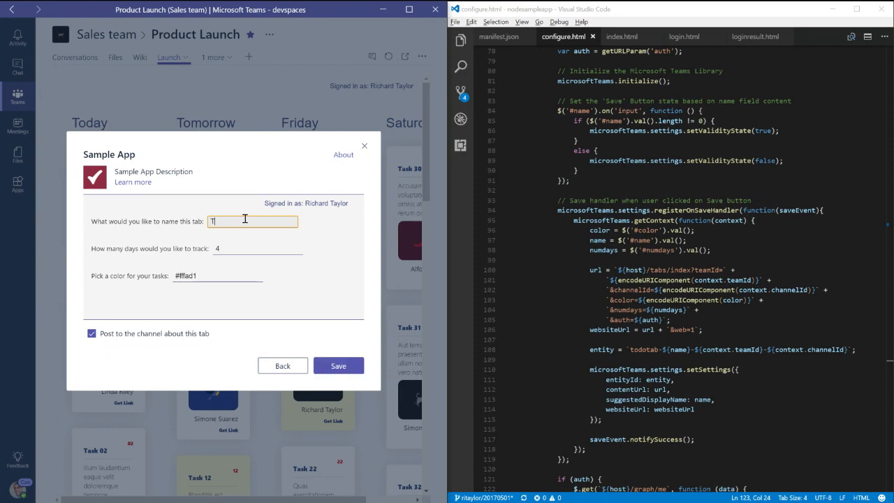
text(Test)
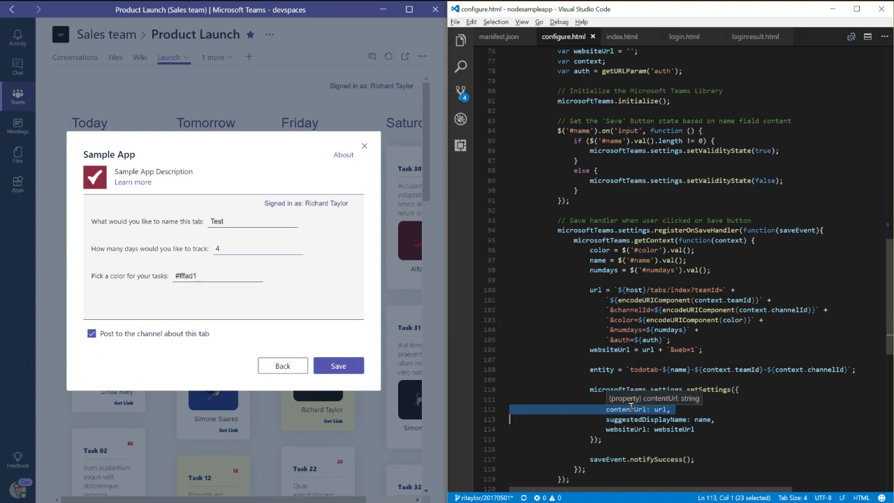
Add 'entityId: entity,' to the code, save the Test tab, and open index.html
text(entityId: entity,)
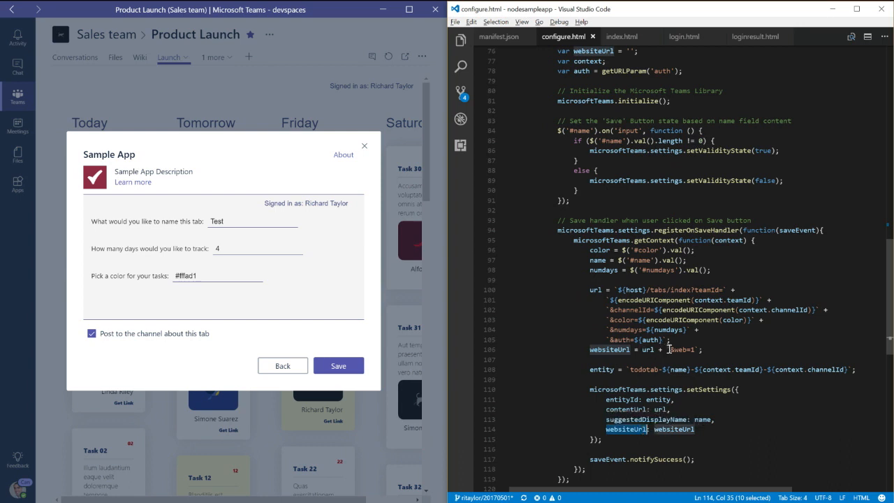
mouse_move(678, 349)
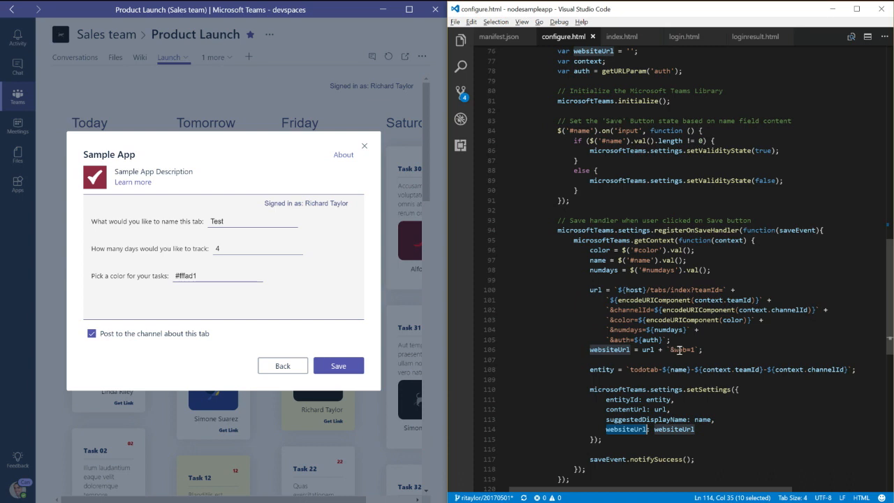
mouse_move(674, 362)
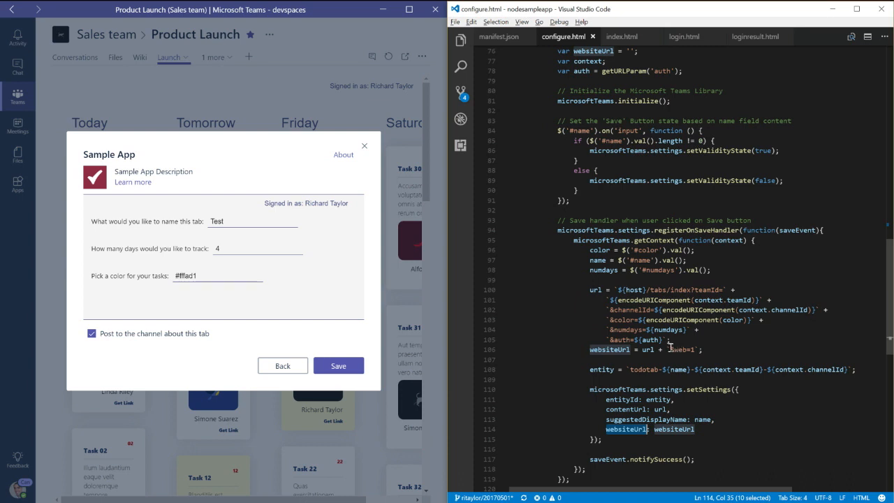
mouse_move(368, 342)
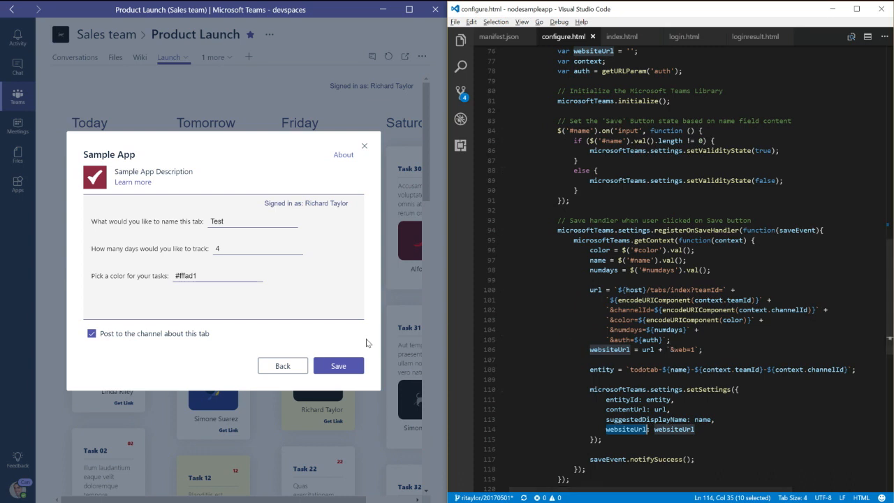
mouse_move(675, 368)
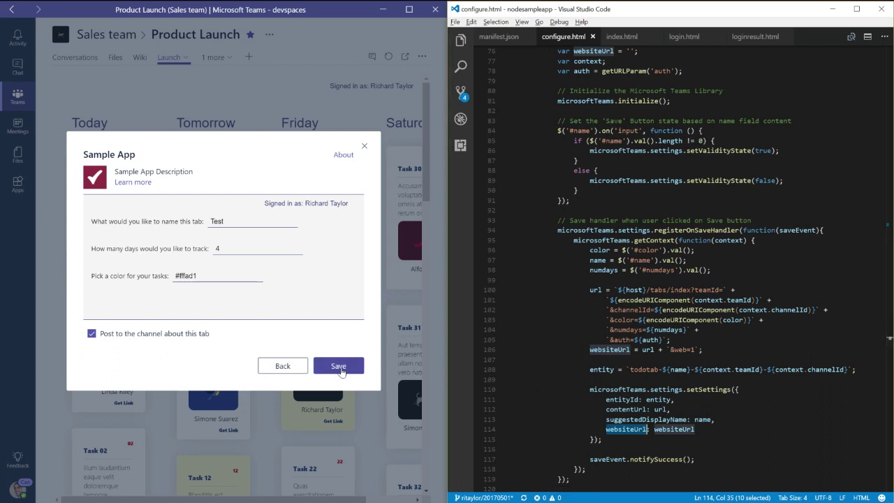
click(338, 365)
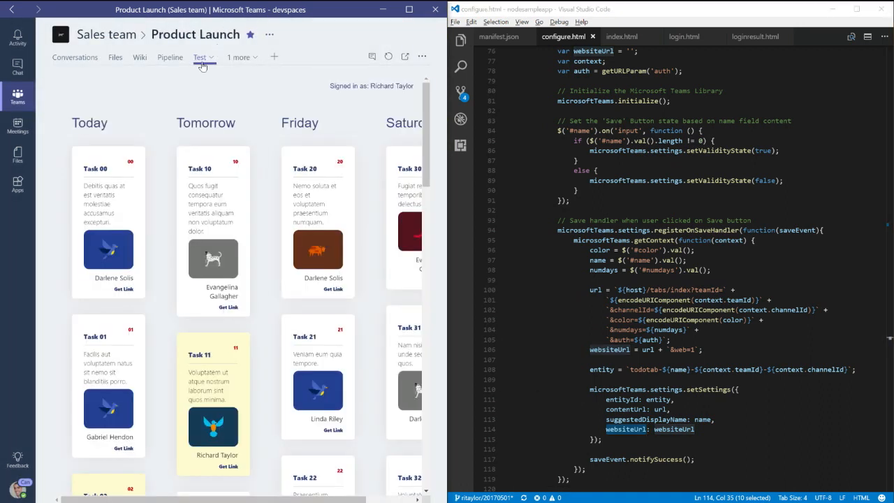
mouse_move(214, 155)
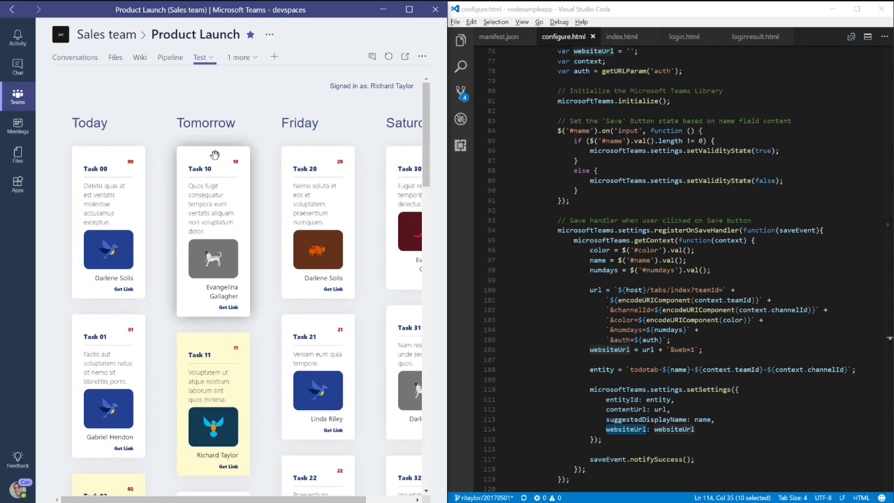
mouse_move(203, 92)
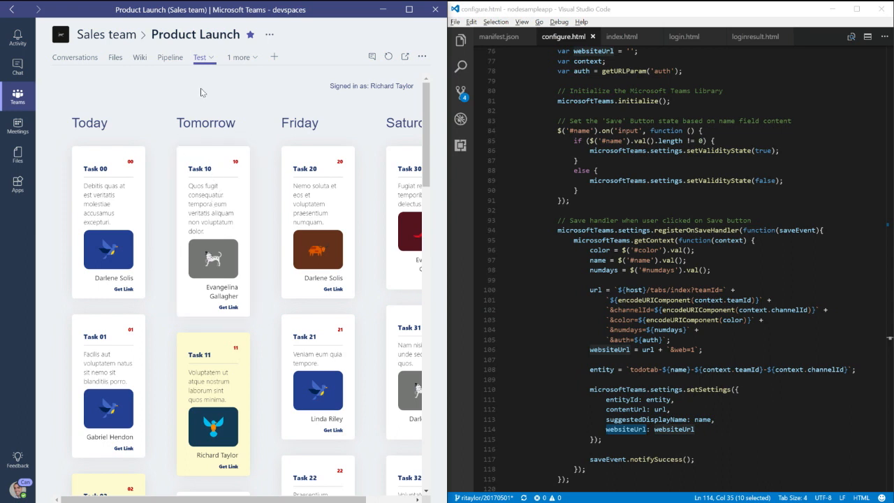
click(622, 37)
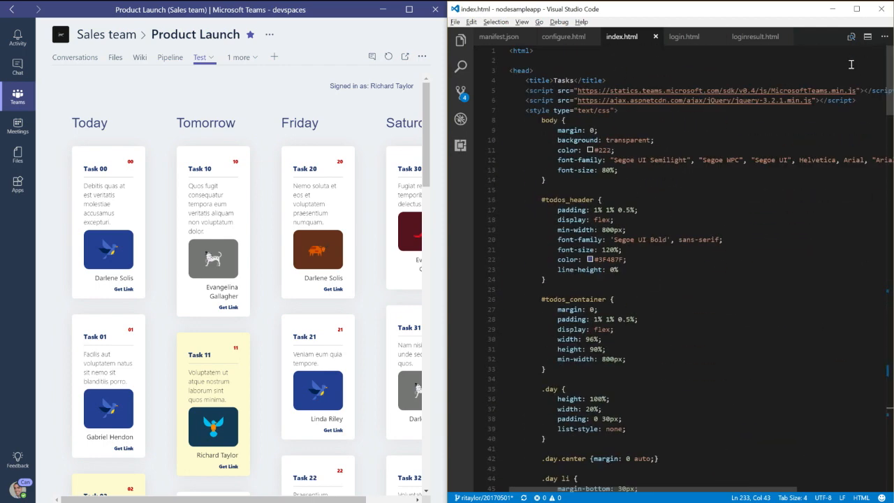
mouse_move(888, 79)
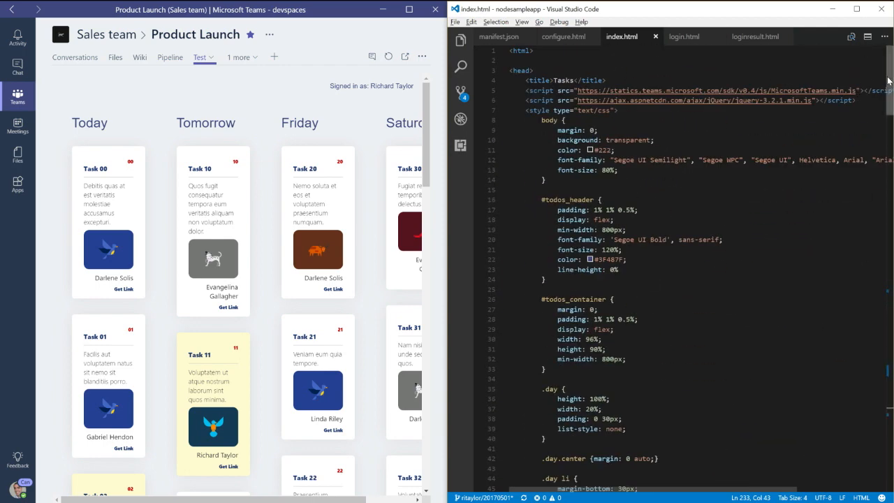
scroll(down, 3)
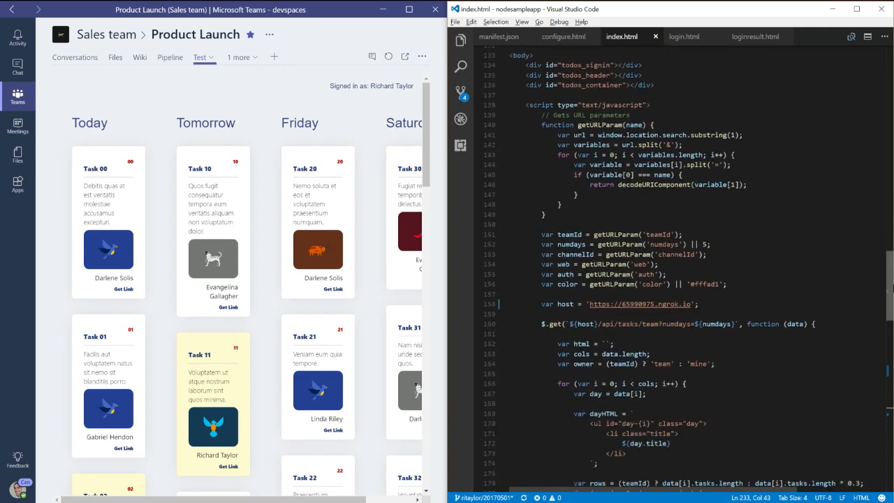
scroll(down, 3)
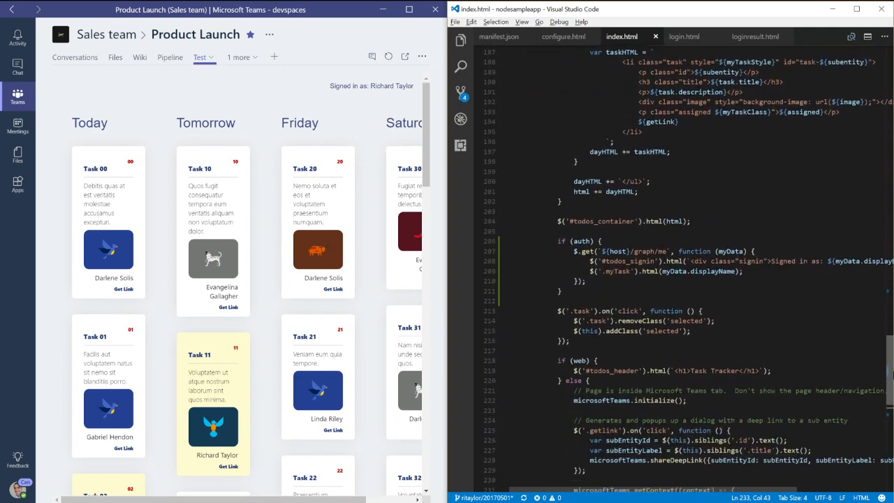
scroll(down, 3)
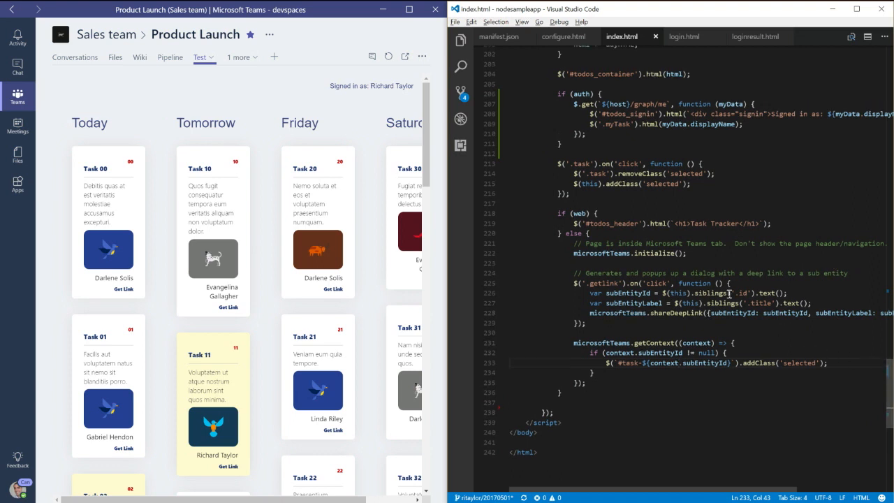
mouse_move(581, 212)
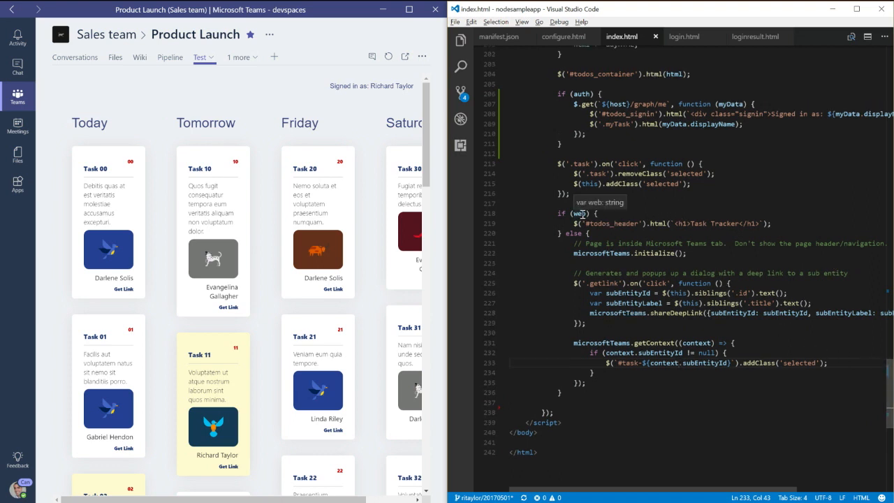
mouse_move(580, 213)
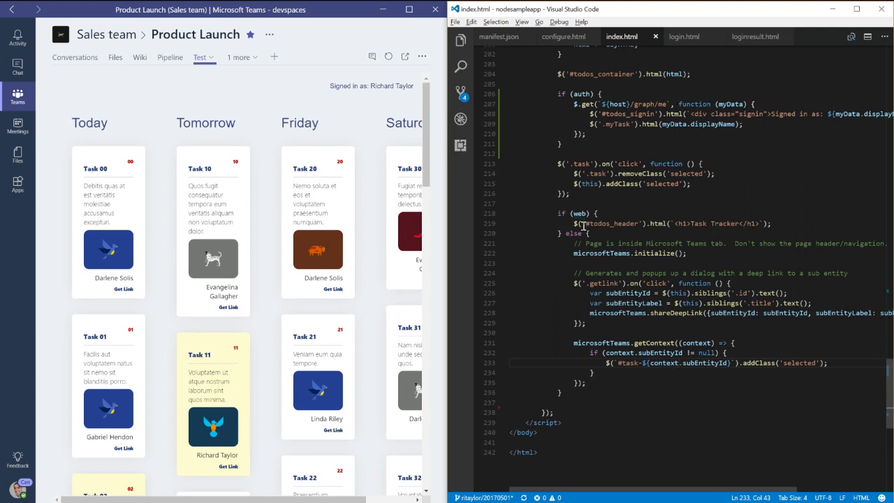
mouse_move(663, 223)
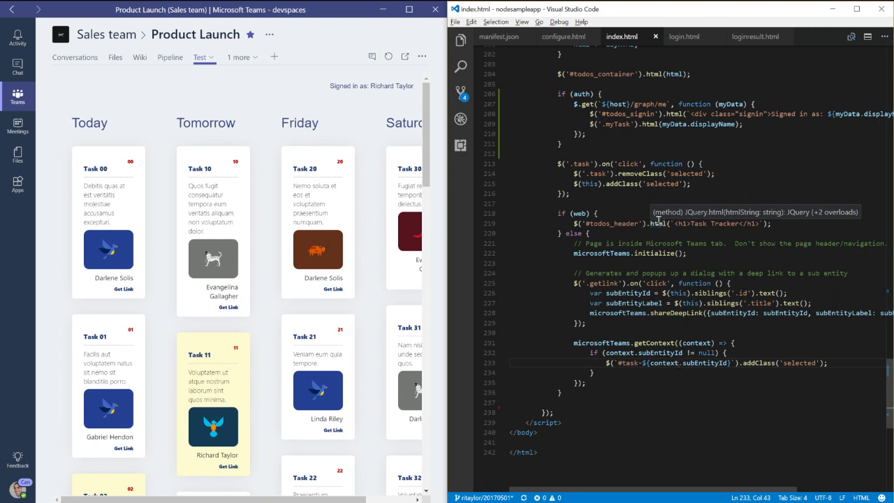
mouse_move(643, 213)
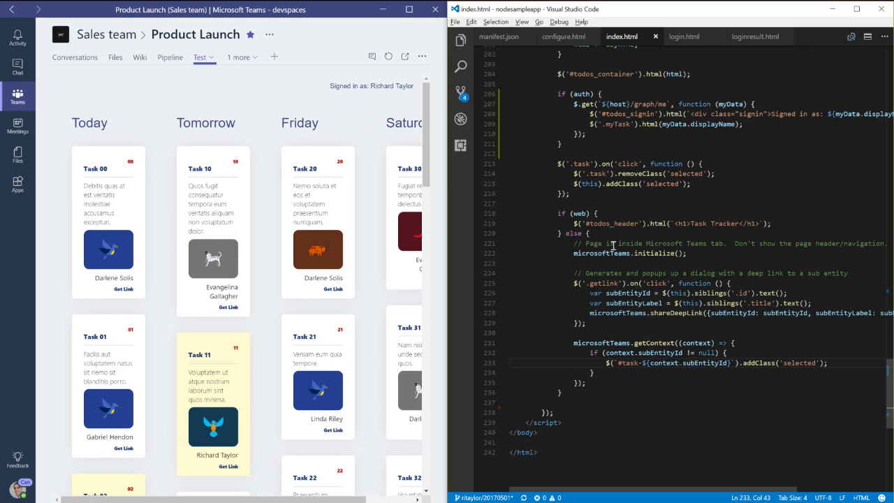
mouse_move(615, 273)
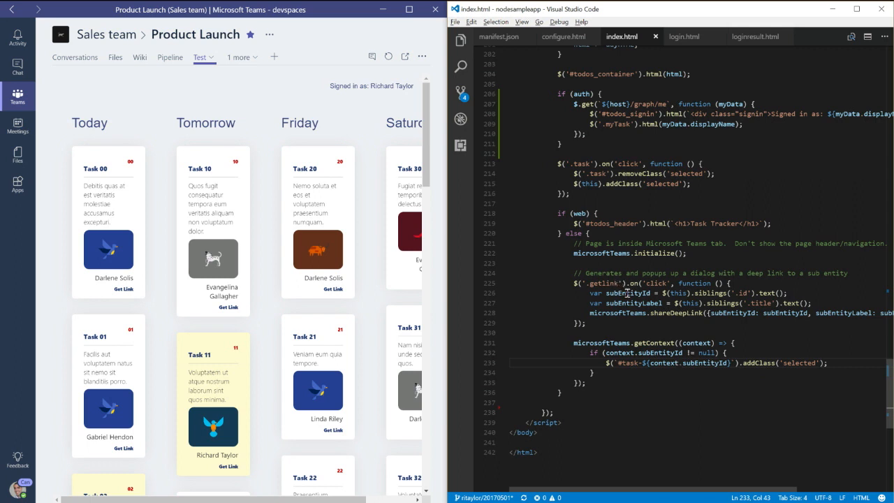
mouse_move(620, 304)
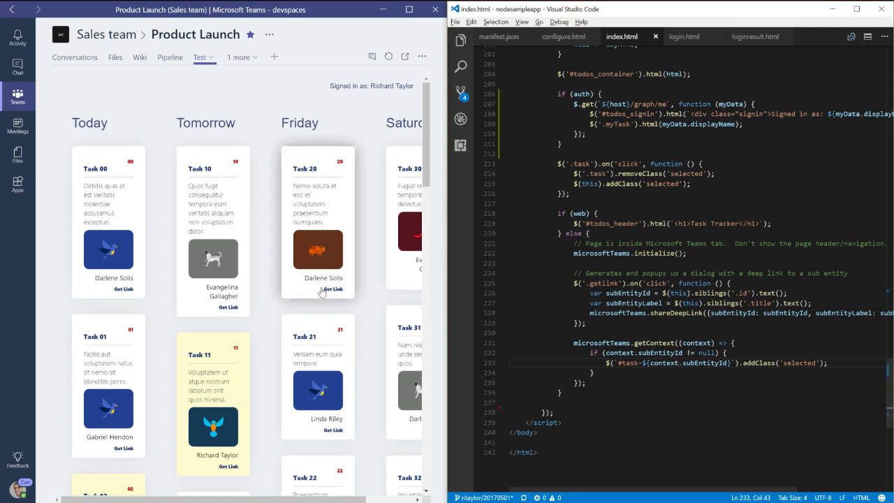
click(330, 289)
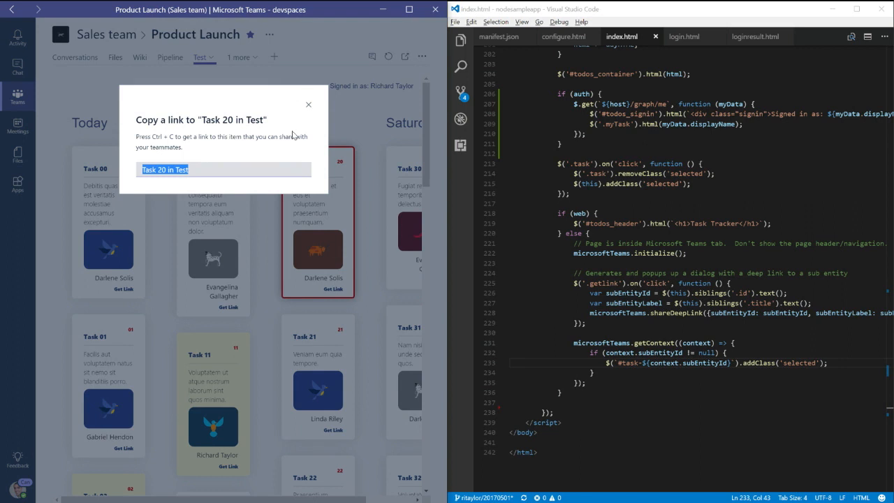
mouse_move(271, 152)
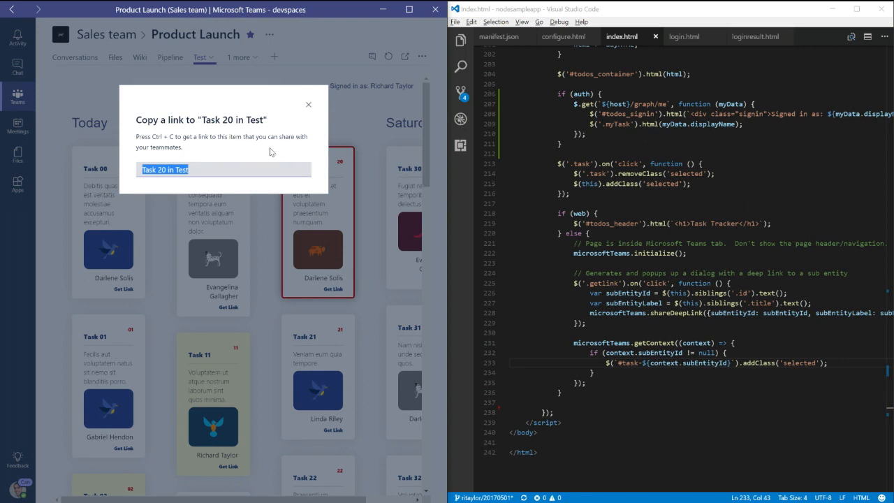
mouse_move(269, 151)
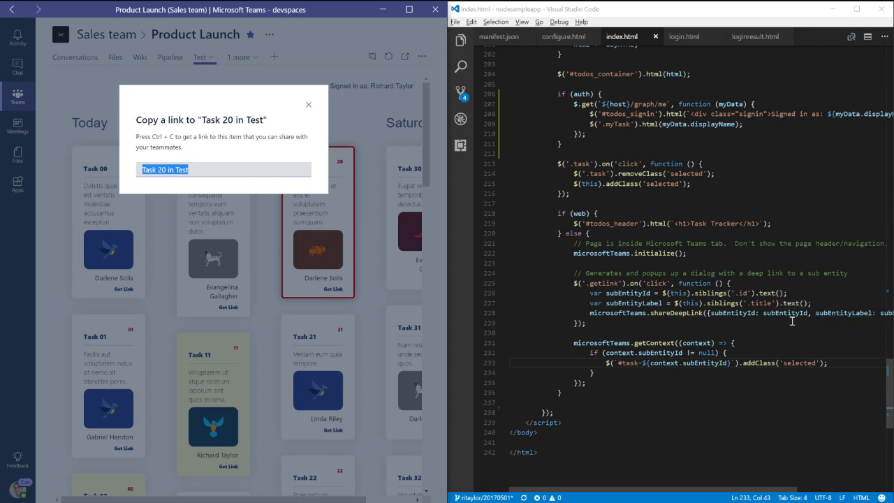
mouse_move(326, 114)
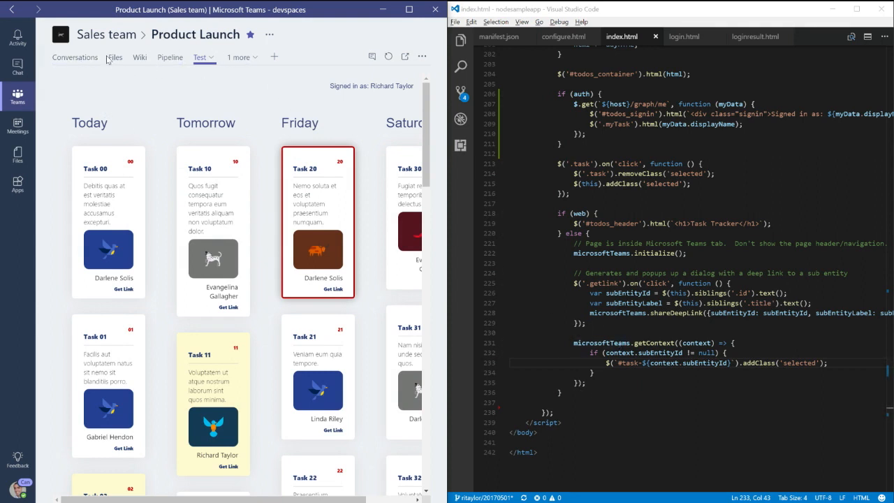
Show the Product Launch conversation feed containing the 'Task 10 in Test' link
click(75, 57)
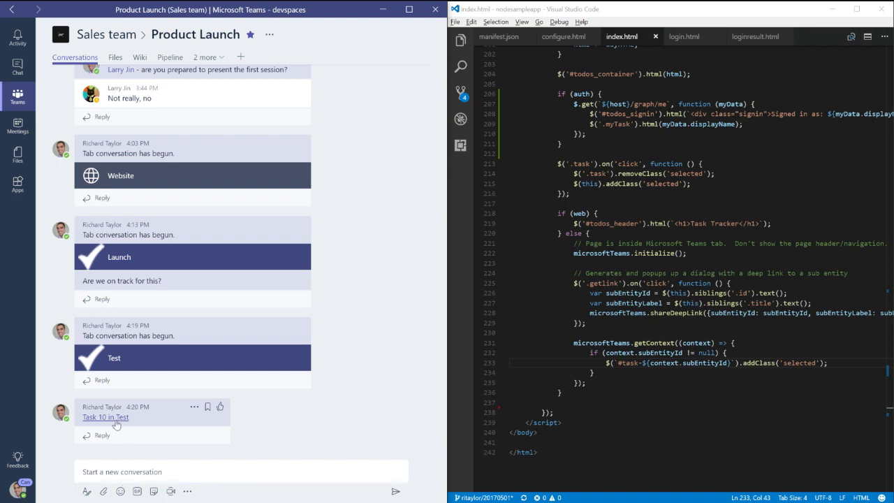
mouse_move(115, 422)
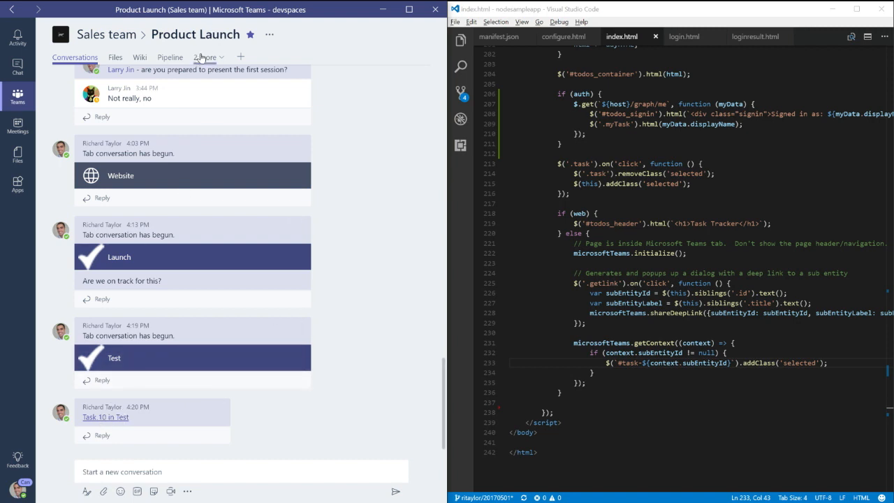
Follow the 'Task 10 in Test' deep link to reopen the Test board at Task 10
click(200, 58)
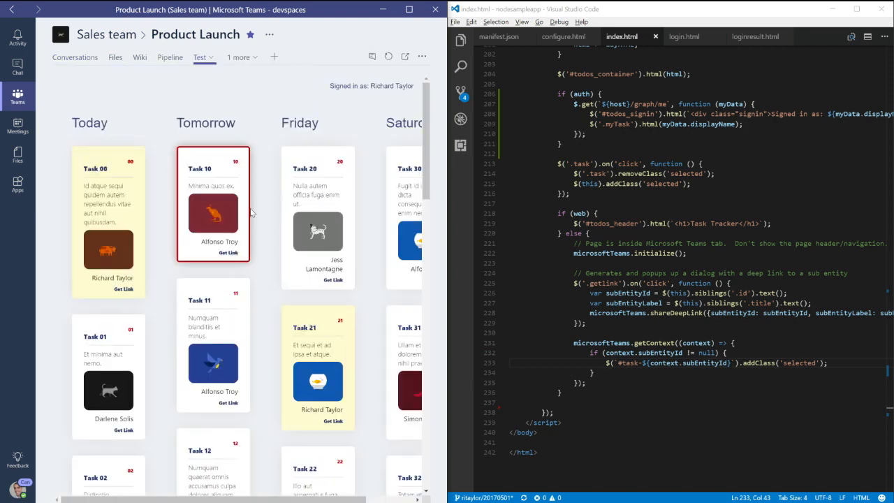
mouse_move(390, 262)
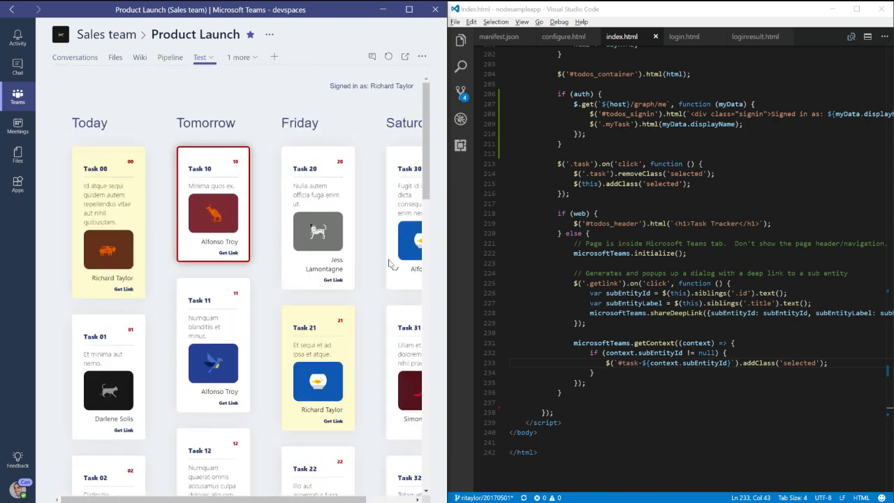
scroll(down, 3)
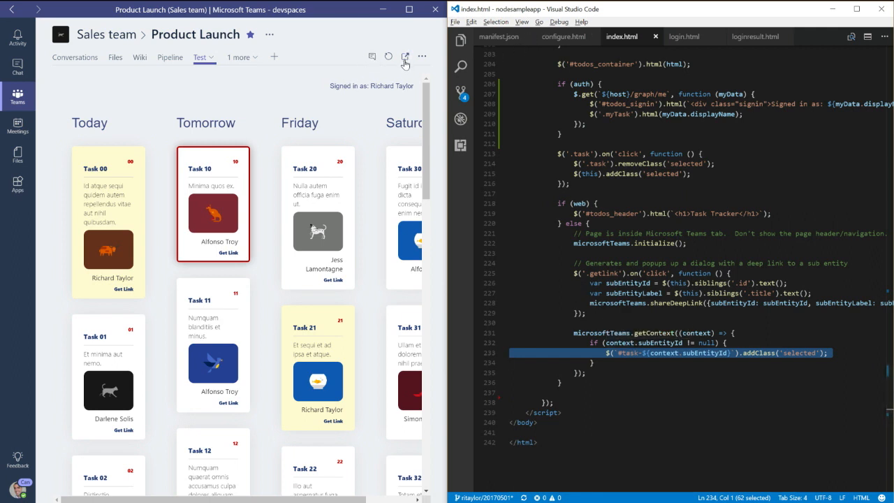
mouse_move(404, 59)
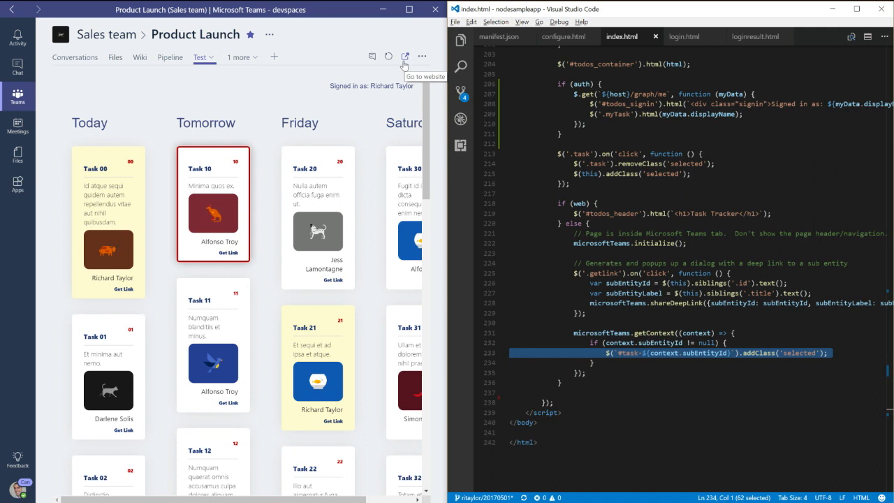
mouse_move(389, 74)
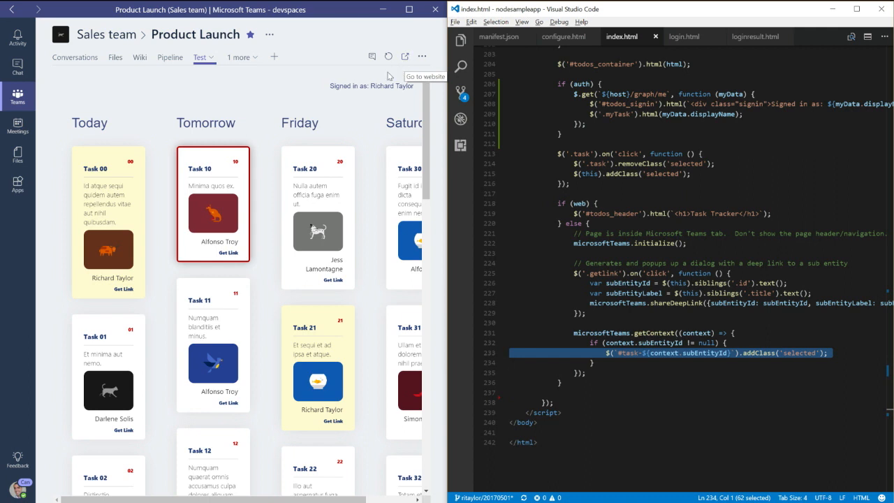
mouse_move(294, 88)
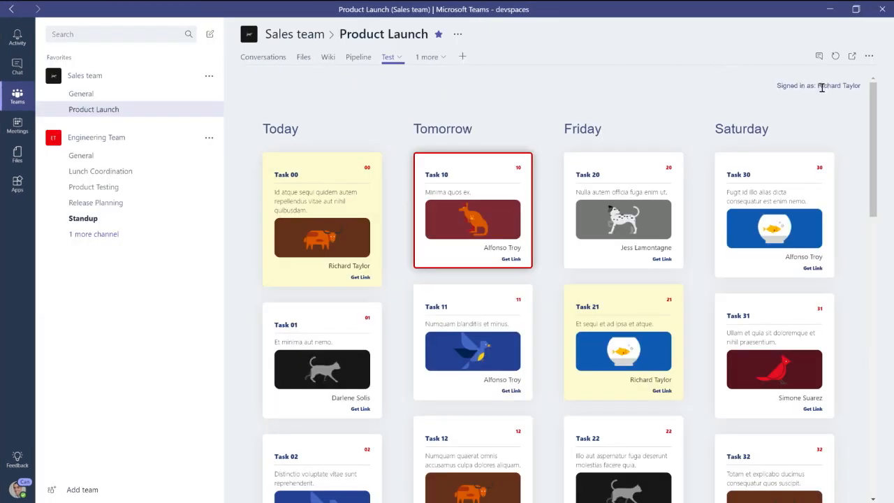
mouse_move(571, 168)
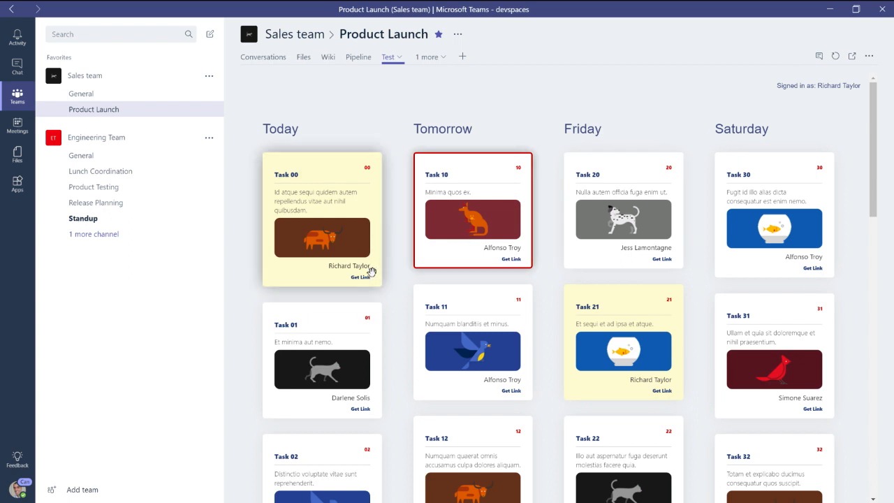
mouse_move(428, 236)
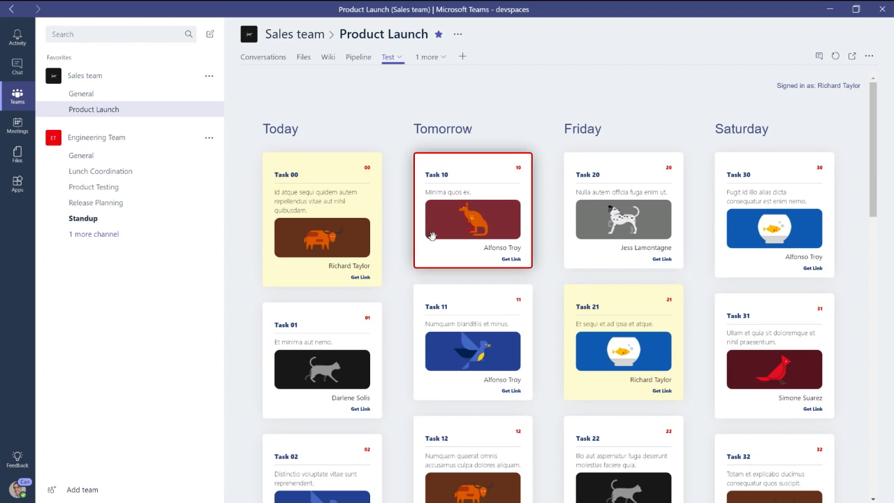
mouse_move(434, 220)
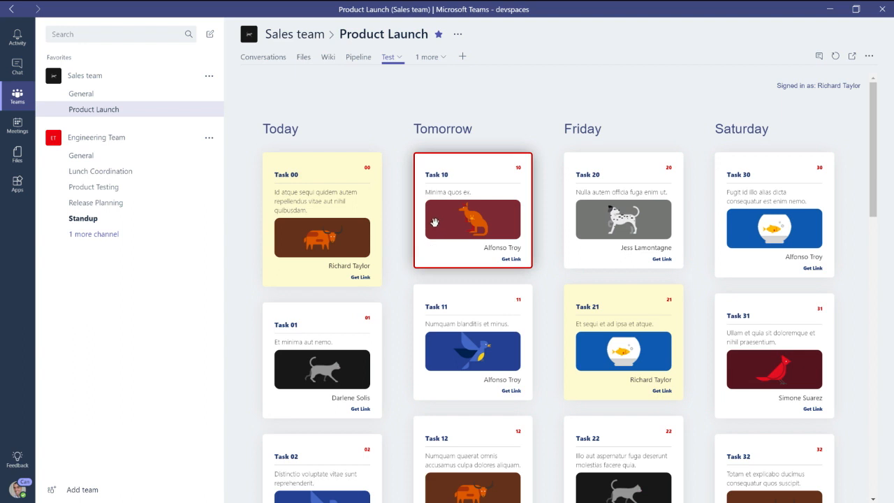